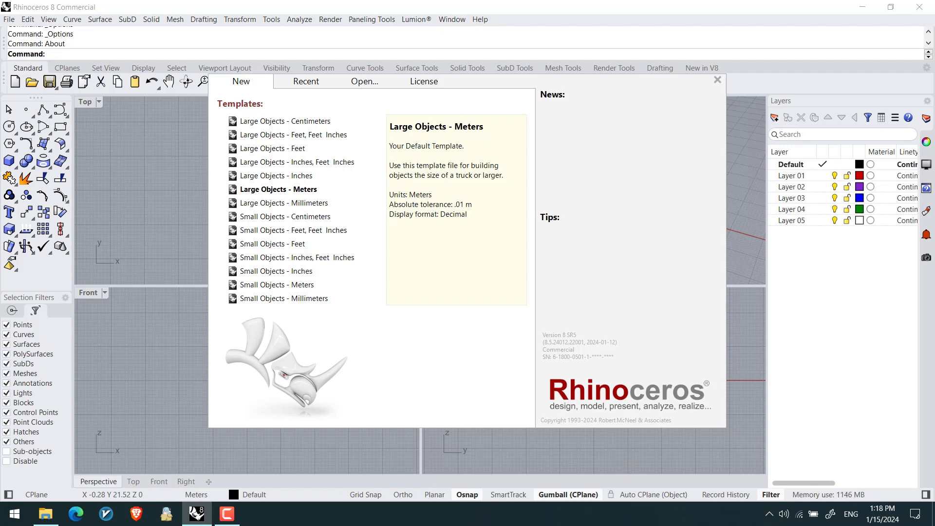
mouse_move(460, 387)
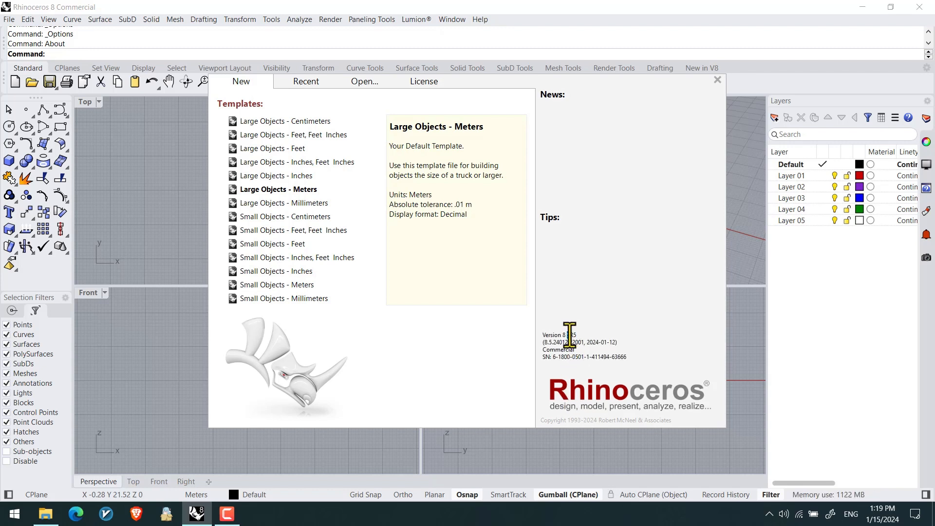
mouse_move(531, 356)
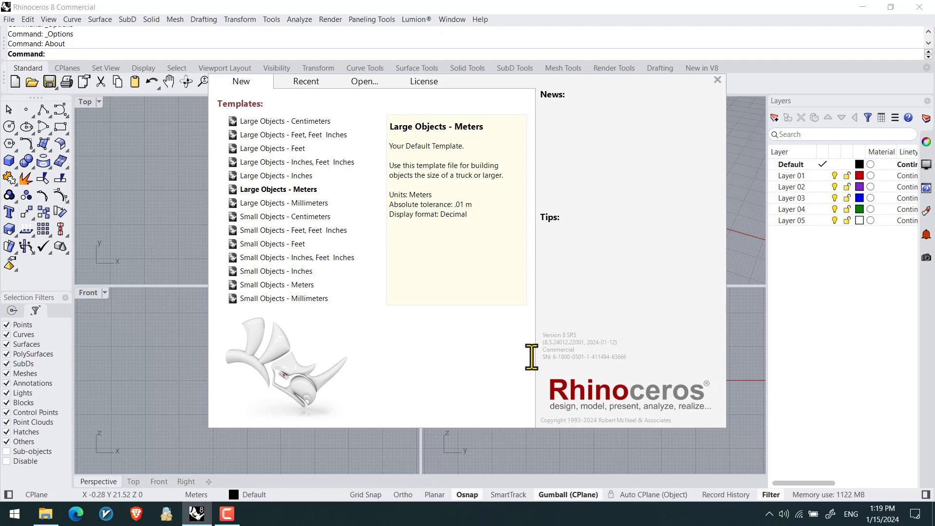
mouse_move(587, 333)
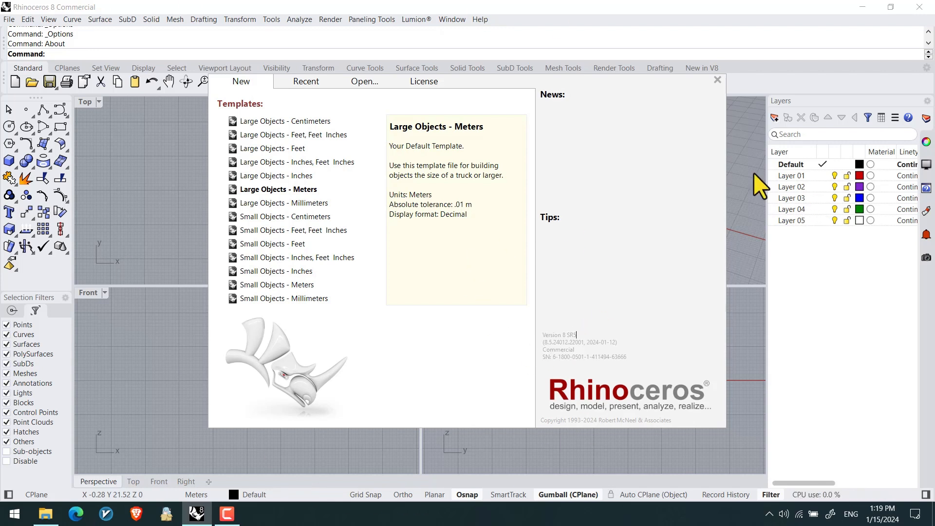
mouse_move(691, 71)
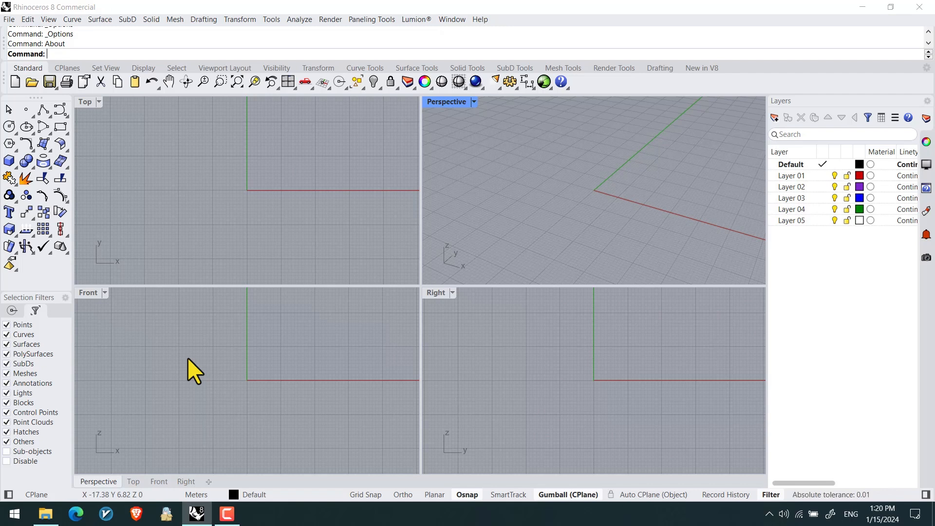
mouse_move(677, 379)
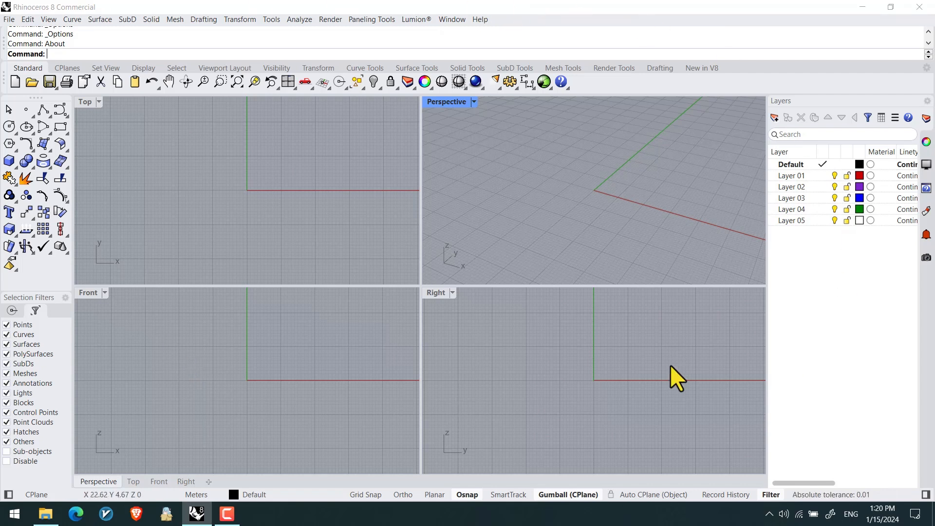
Hide the side panels from the status bar so the four viewports fill the workspace.
click(792, 220)
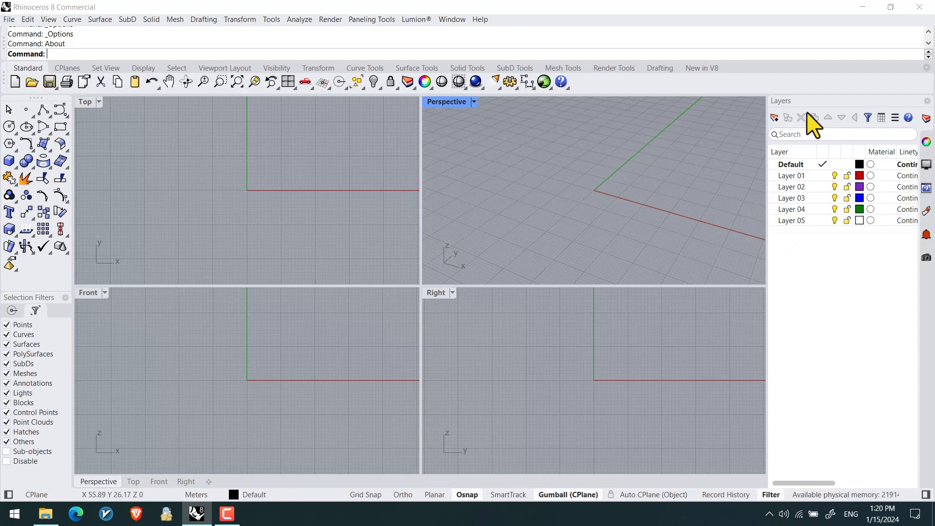
mouse_move(269, 283)
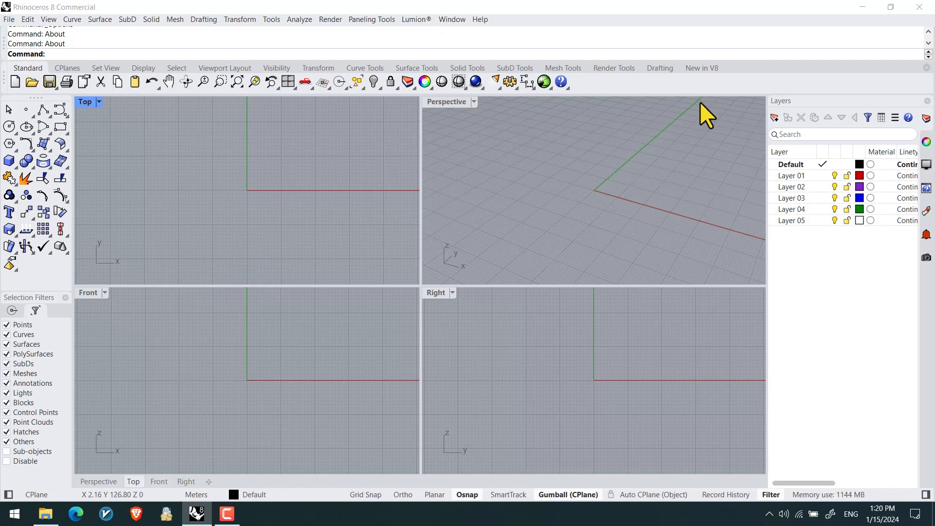
mouse_move(702, 150)
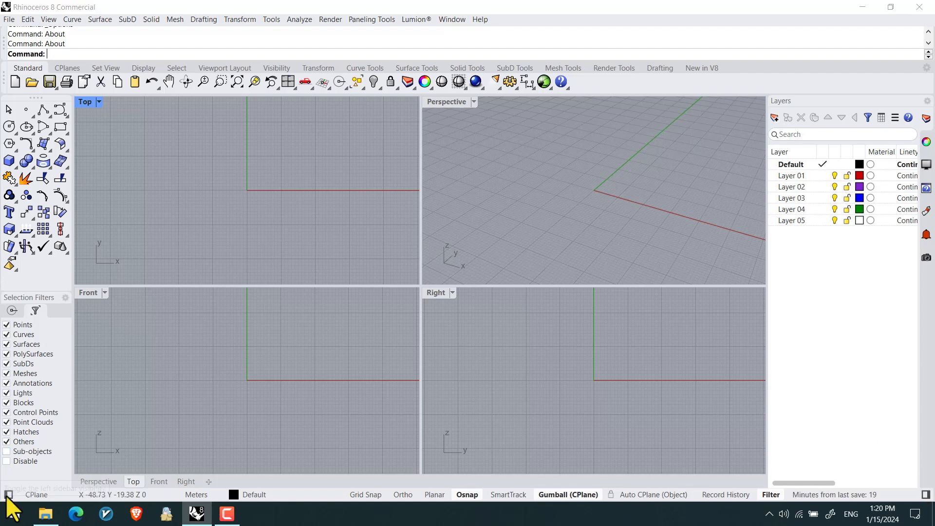
click(12, 488)
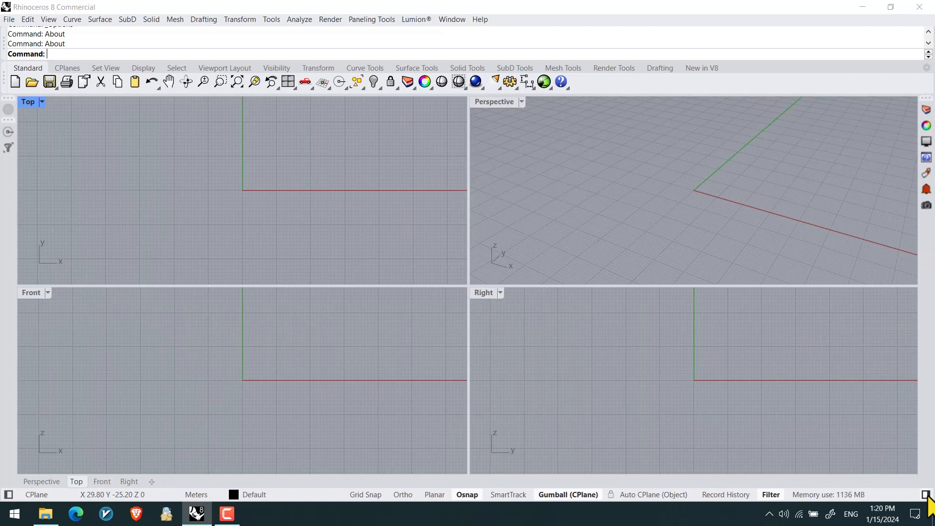
mouse_move(516, 268)
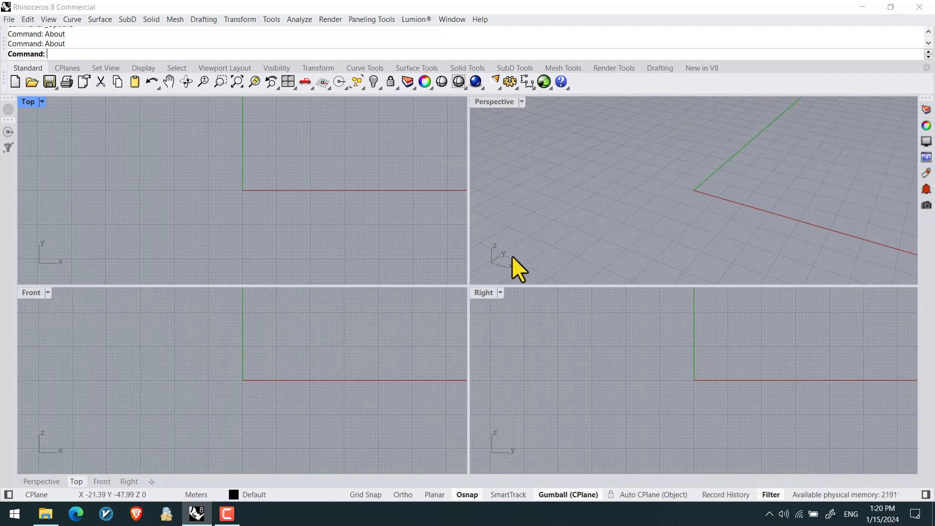
mouse_move(527, 293)
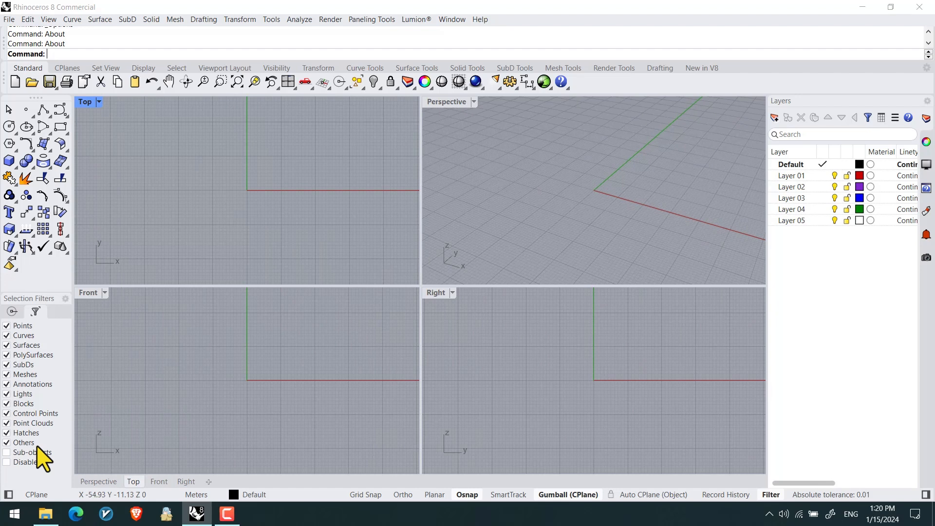
mouse_move(337, 230)
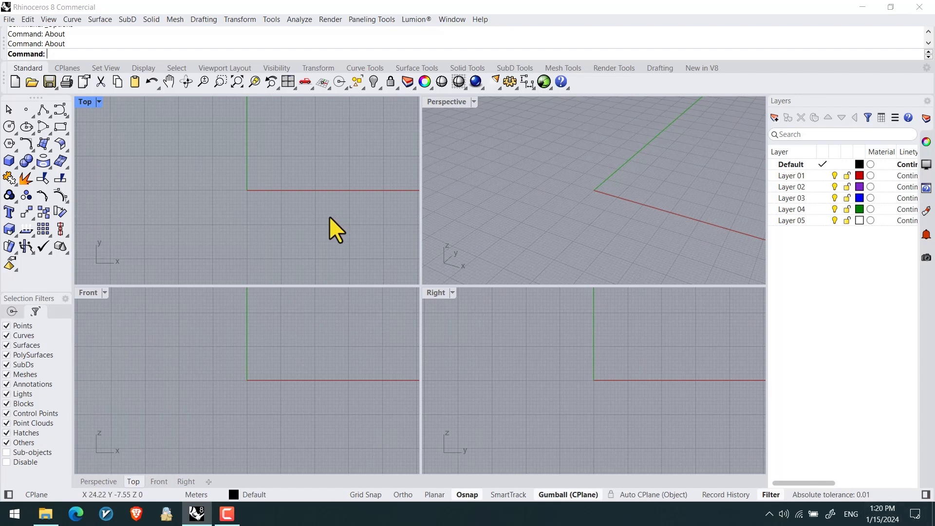
mouse_move(766, 116)
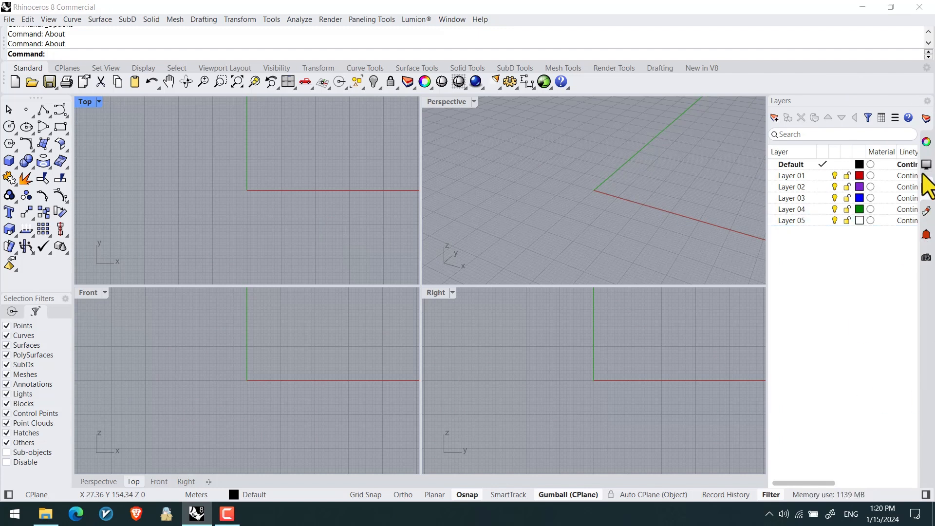
mouse_move(928, 106)
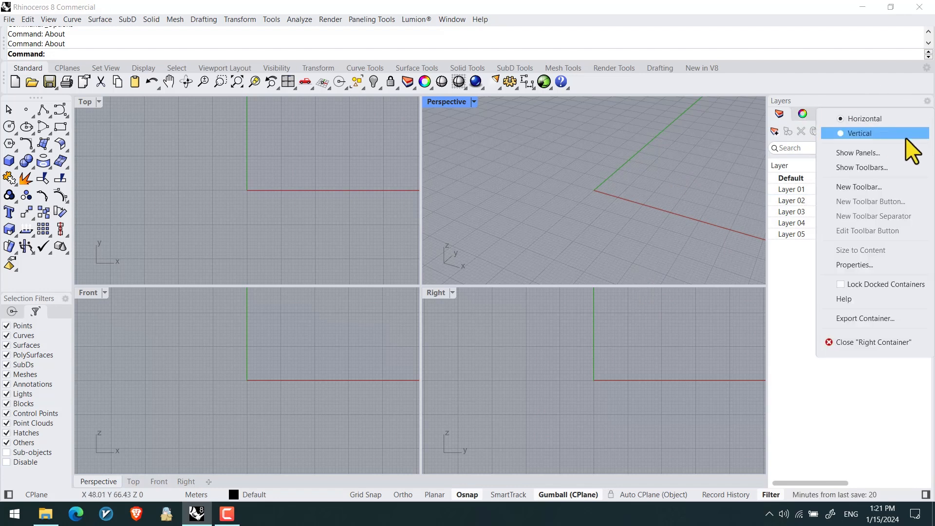
Set the right panel's tabs back to Vertical from the container's context menu.
click(860, 133)
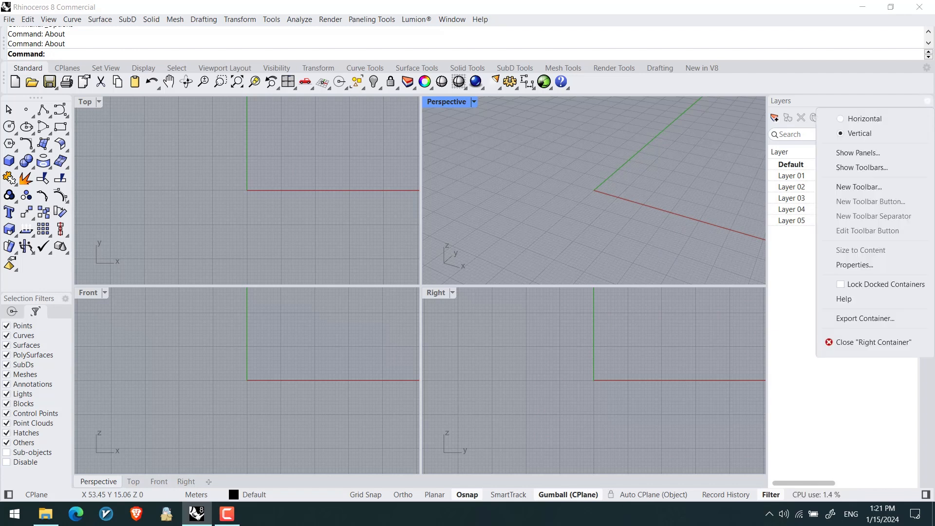
mouse_move(928, 113)
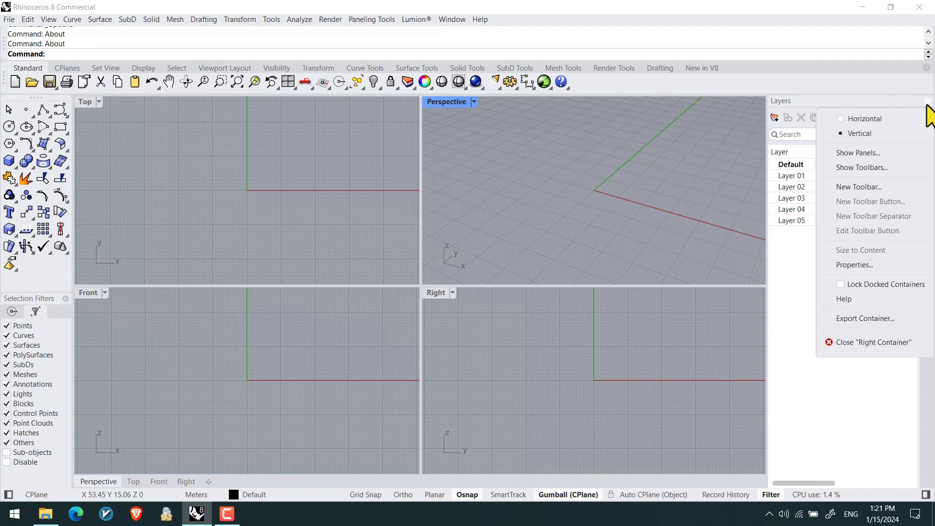
mouse_move(857, 153)
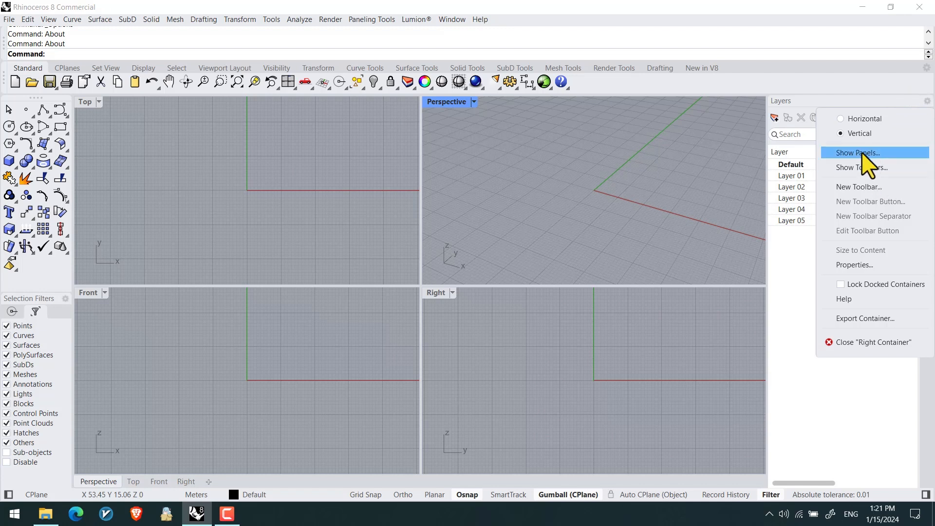
Add the Sun panel from the available panels list, then return to the Layers panel.
click(857, 153)
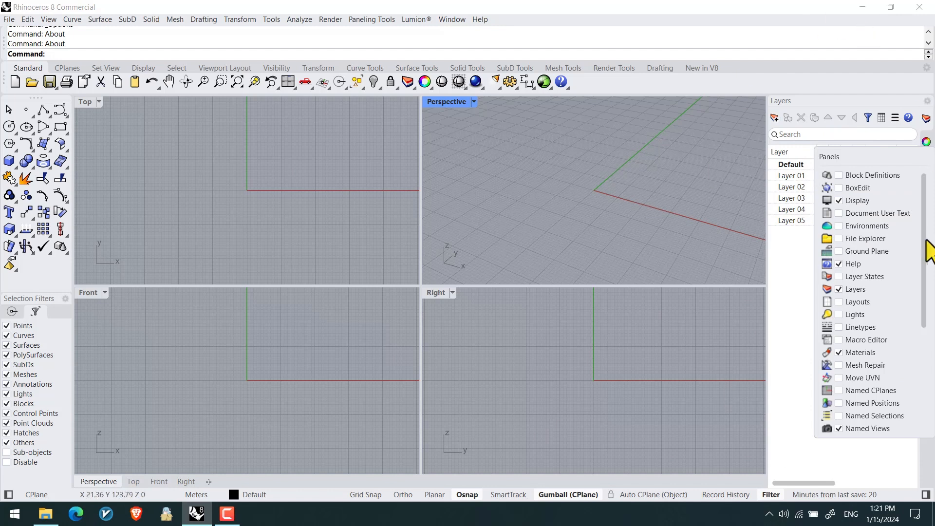
scroll(down, 3)
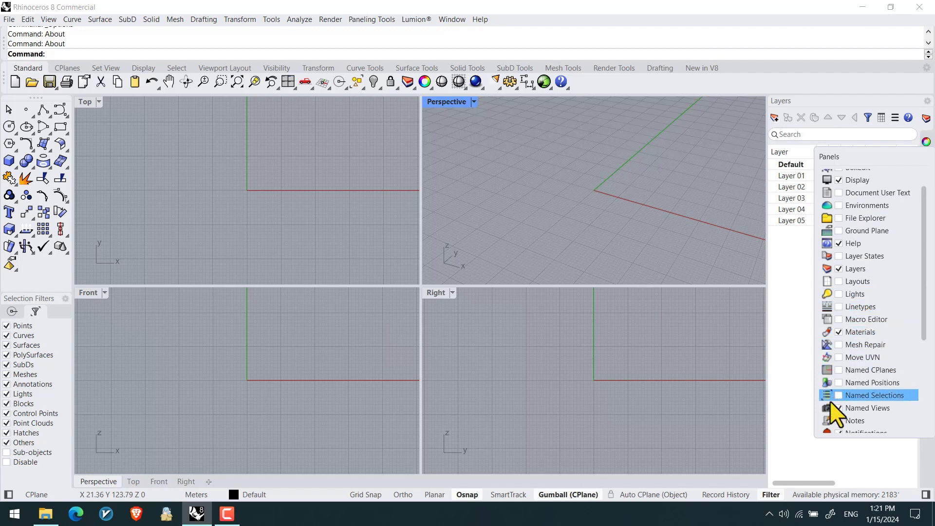
mouse_move(844, 411)
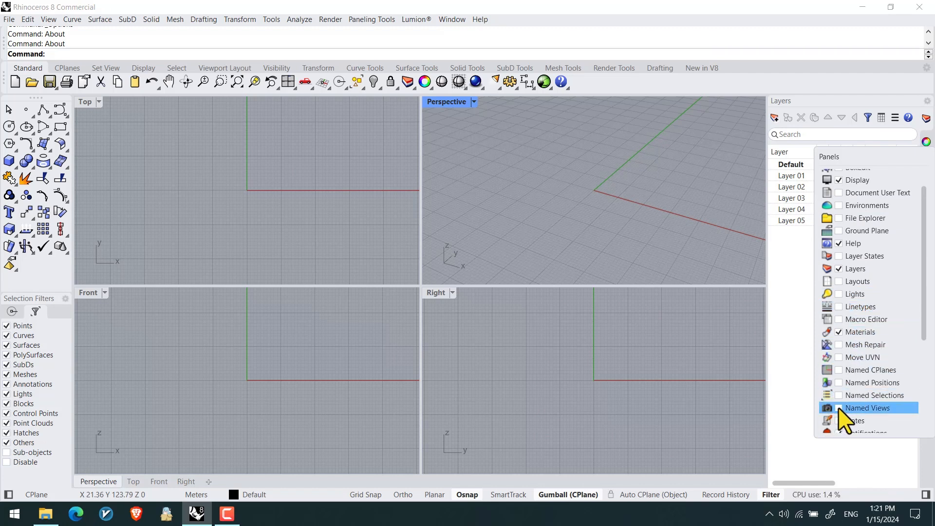
scroll(down, 3)
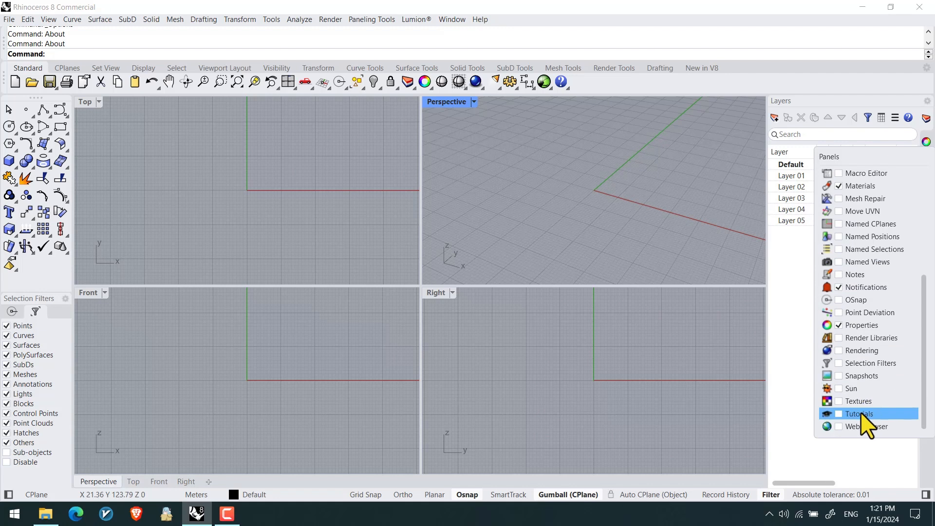
mouse_move(849, 399)
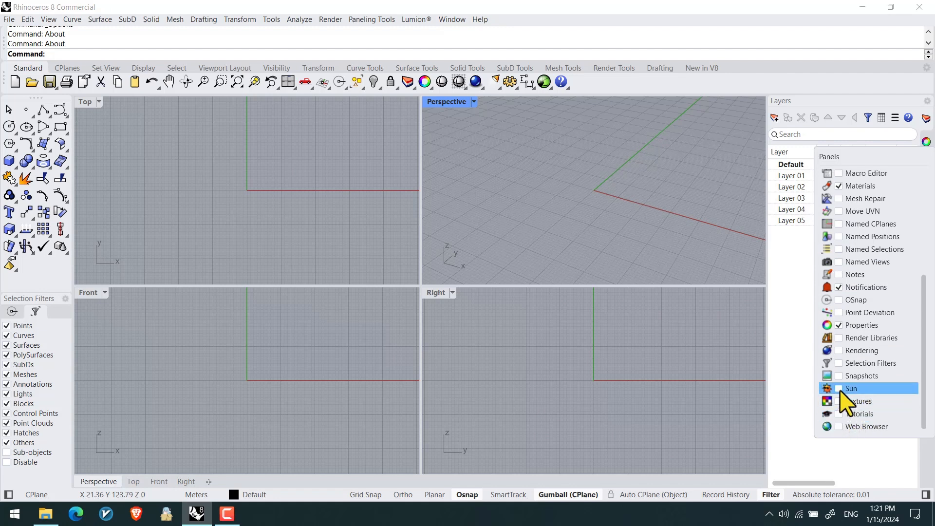
click(850, 389)
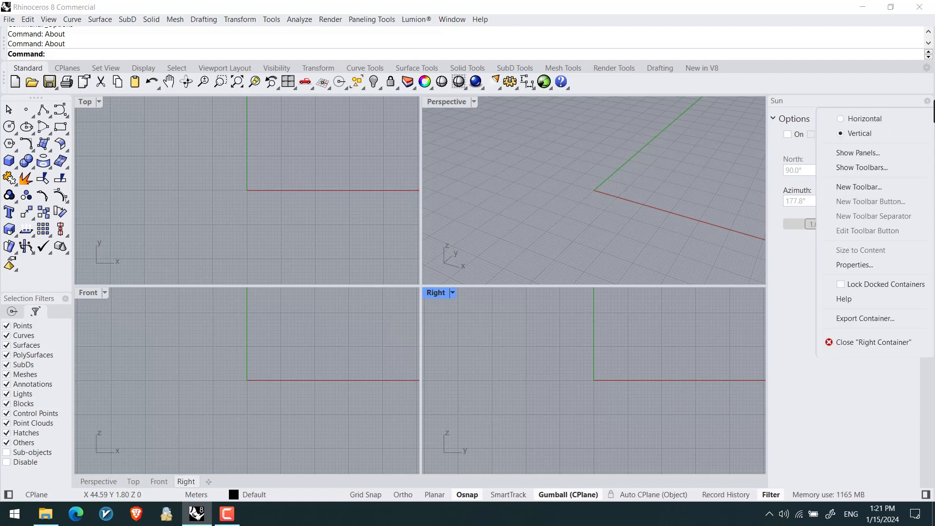
click(857, 153)
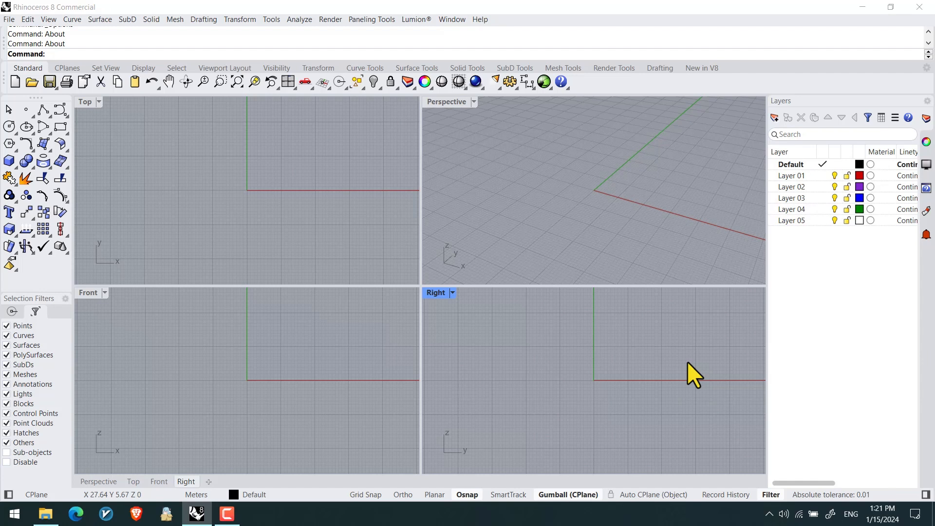
mouse_move(716, 143)
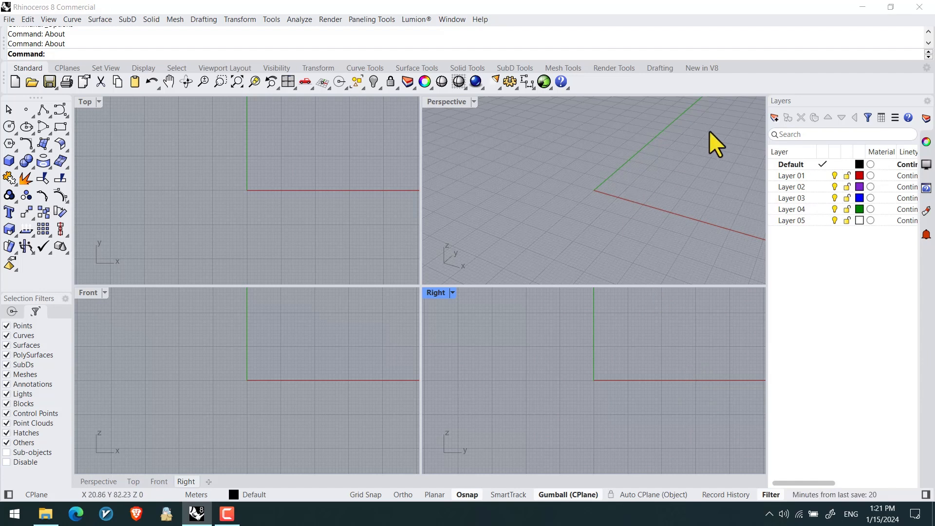
mouse_move(929, 107)
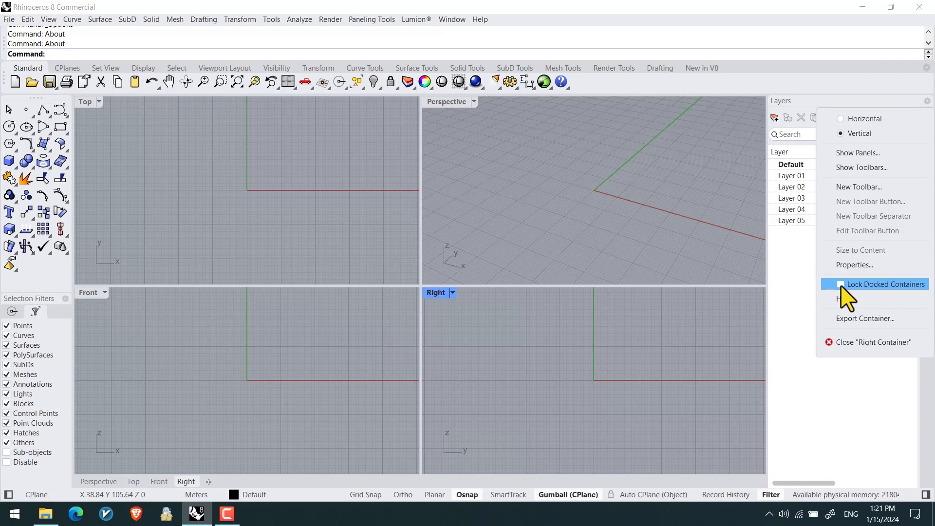
Enable Lock Docked Containers and dismiss the container settings menu.
click(842, 283)
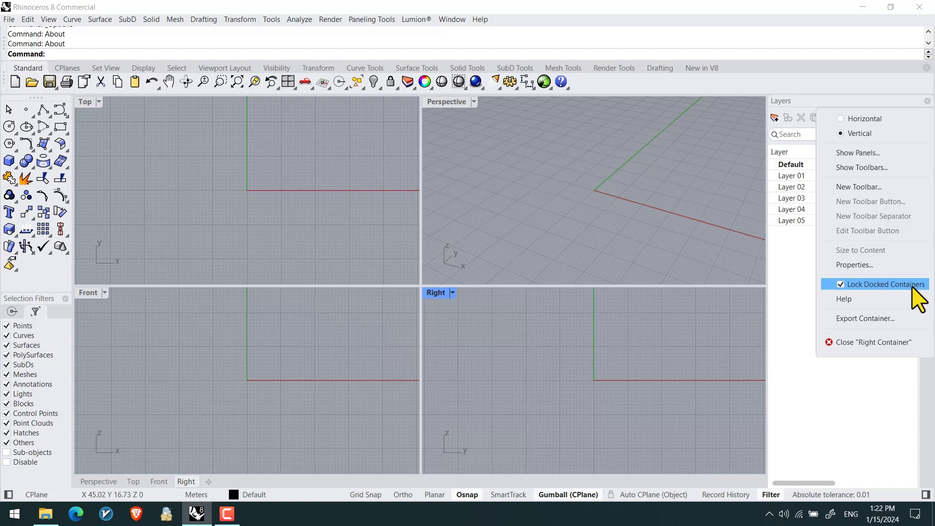
click(882, 283)
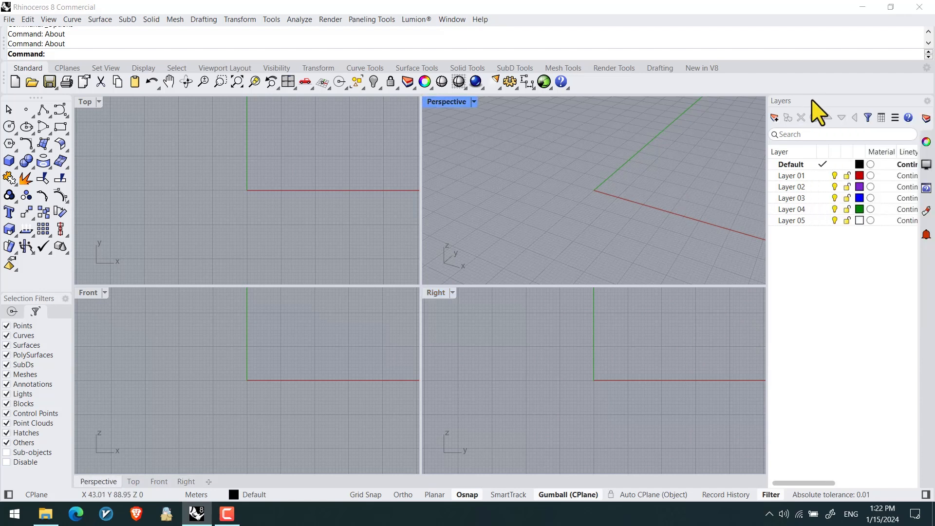
mouse_move(21, 111)
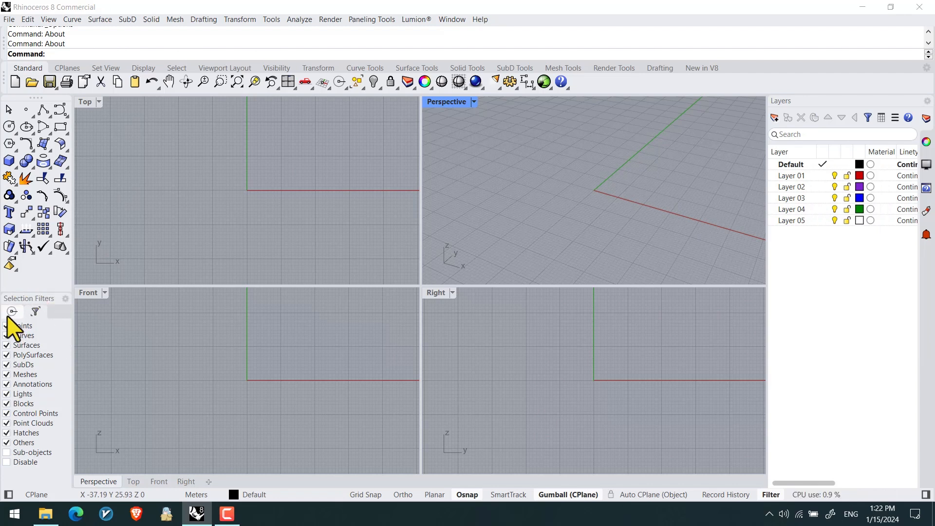
Switch the left sidebar from Selection Filters to the OSnap settings.
click(35, 311)
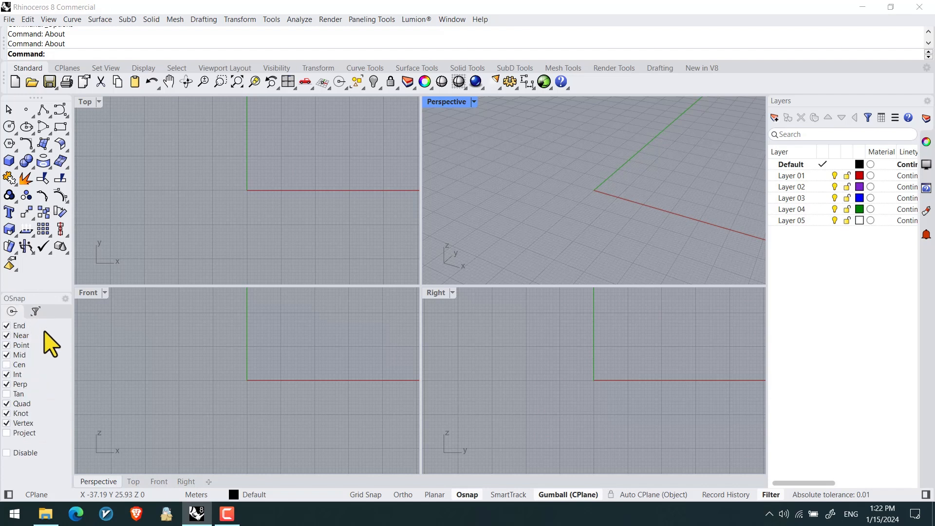
mouse_move(8, 113)
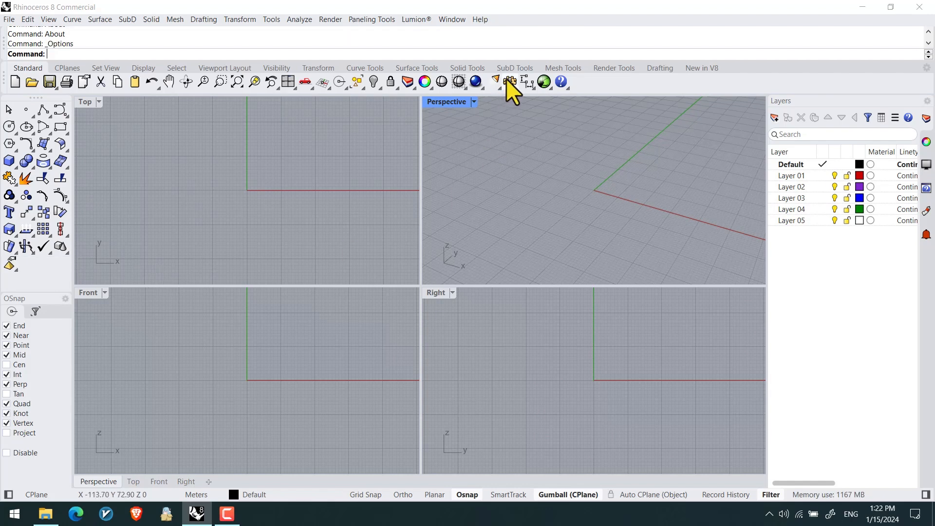
In Options > Toolbars, toggle the Standard Toolbar Group off and back on.
click(509, 82)
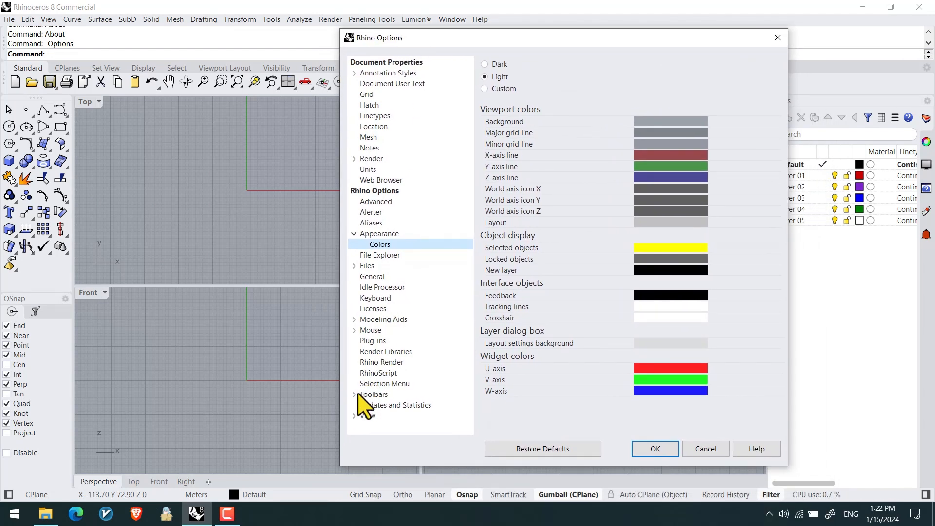
click(372, 394)
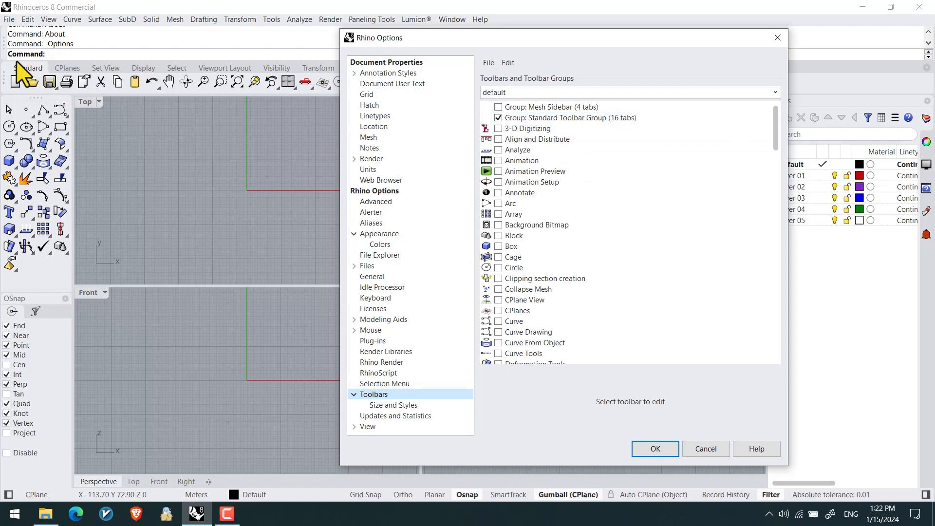
mouse_move(25, 97)
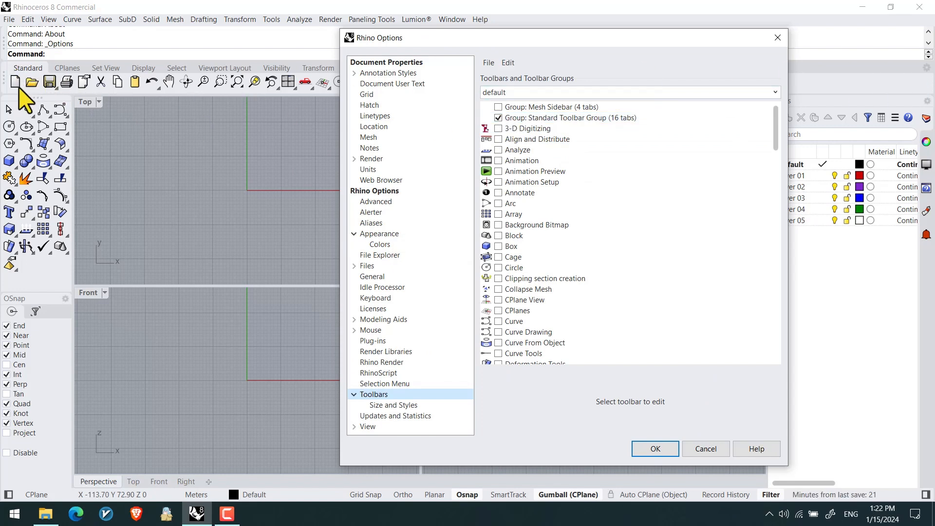
click(569, 117)
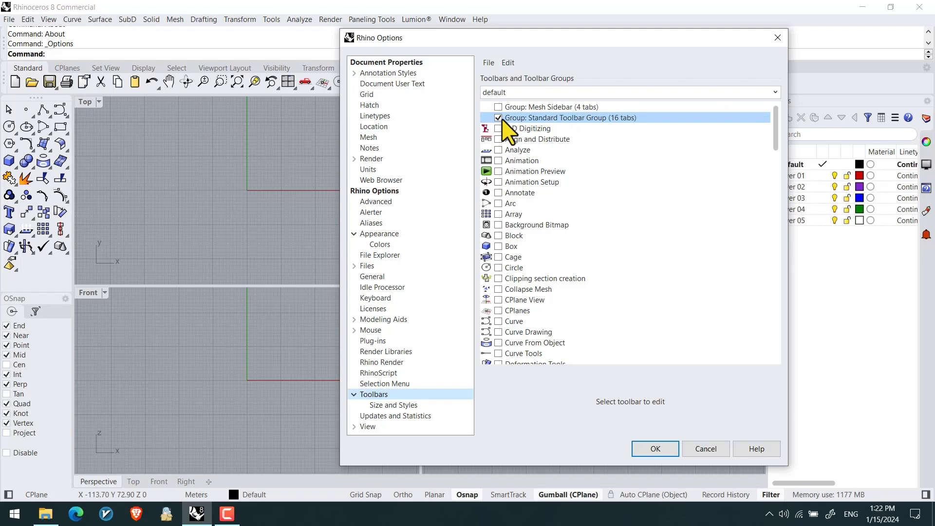
click(499, 118)
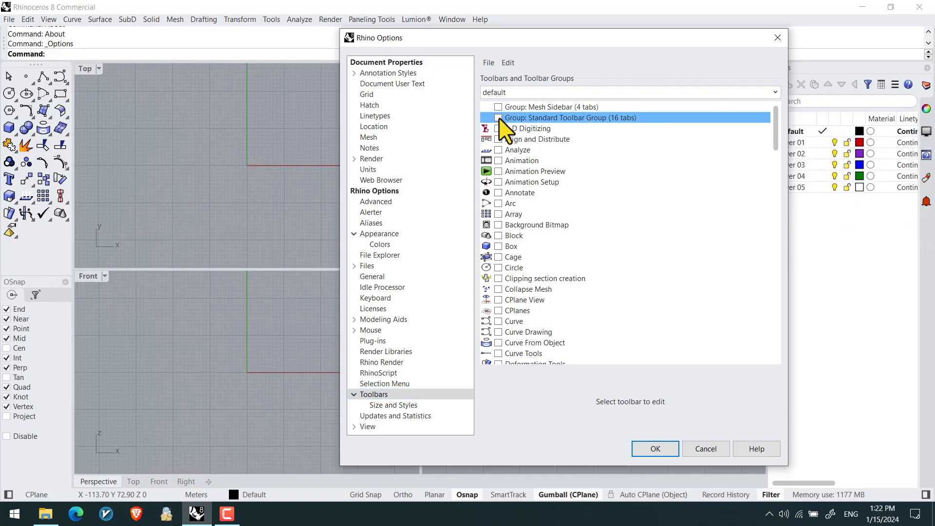
click(499, 118)
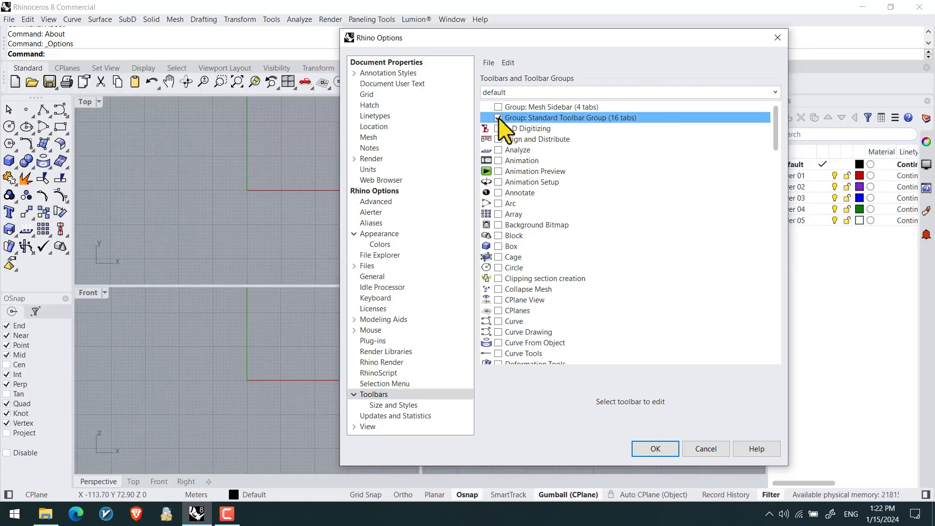
click(499, 118)
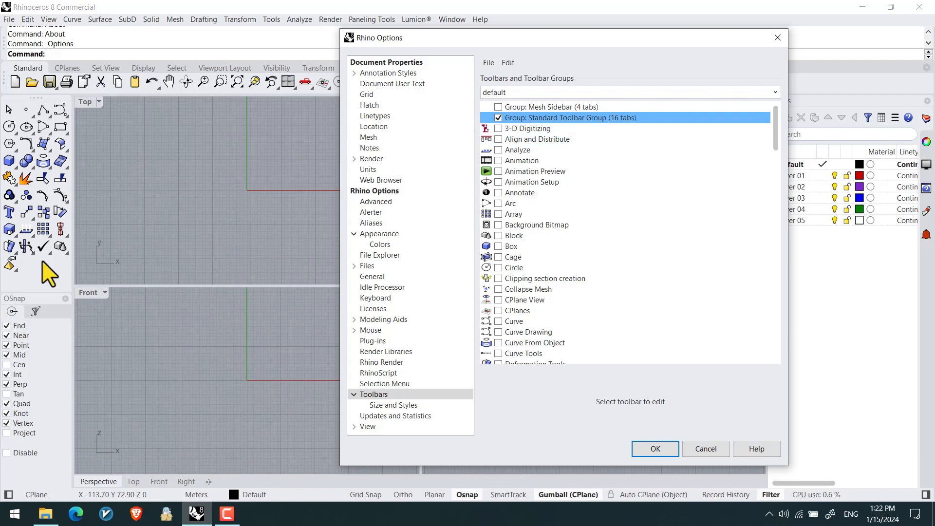
mouse_move(169, 161)
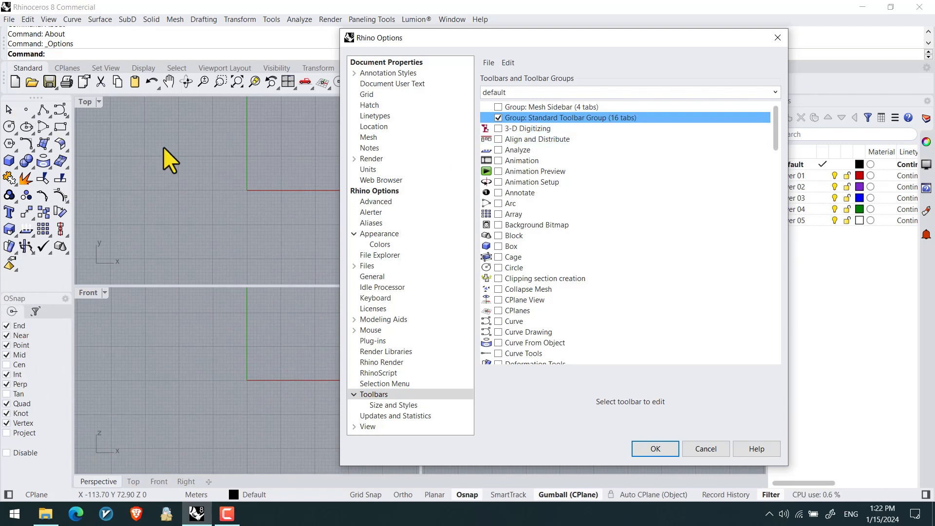
Show the toolbar Size and Styles settings page.
scroll(down, 3)
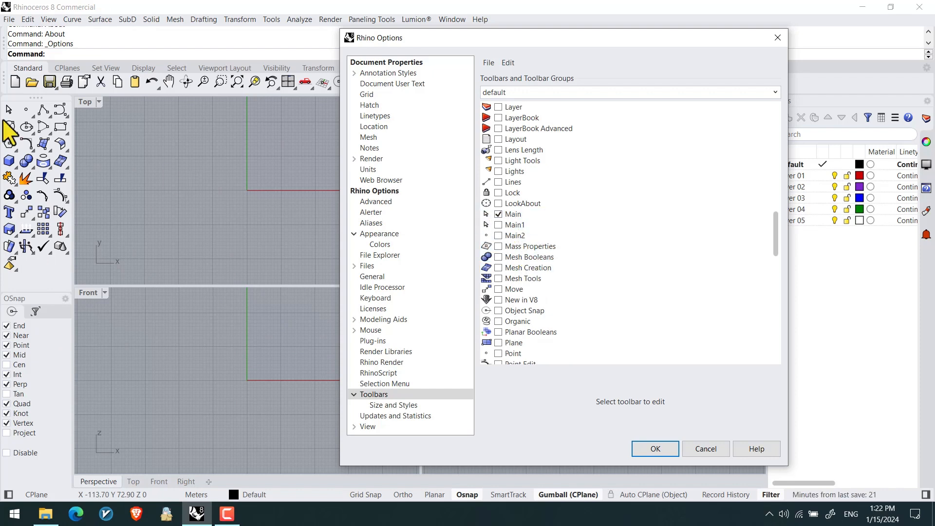
mouse_move(43, 169)
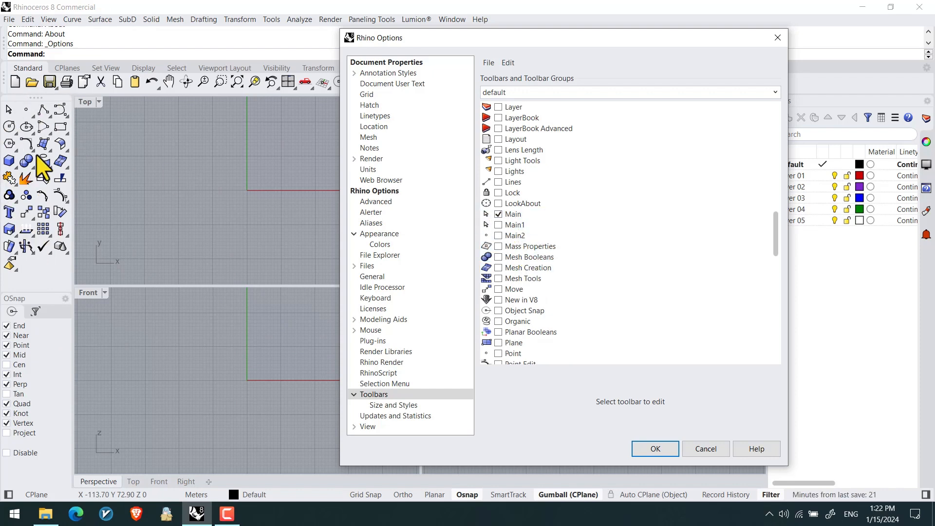
mouse_move(373, 408)
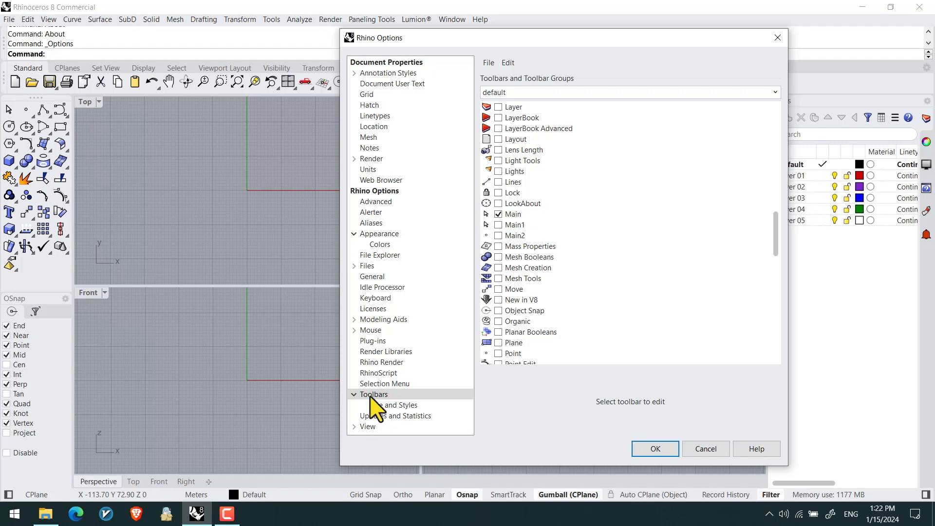
click(395, 404)
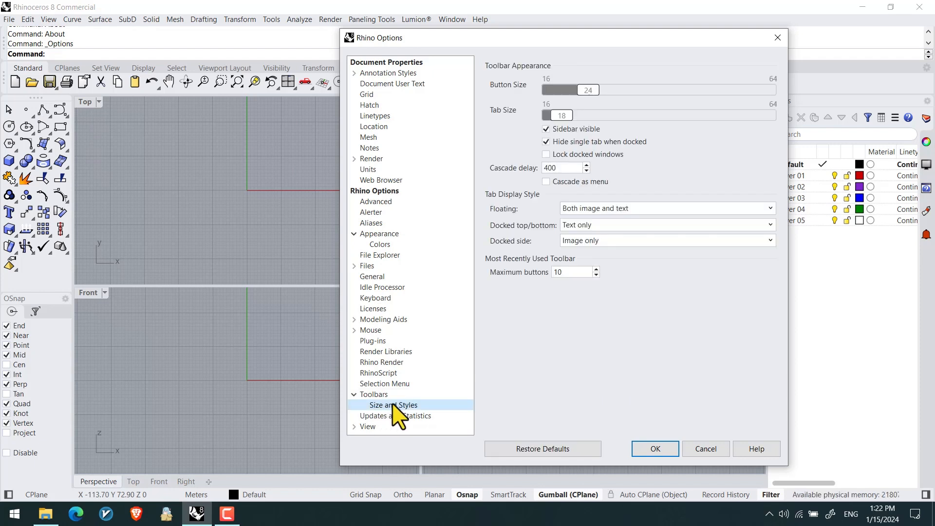
Toggle Lock docked windows on and off again, then close Options.
click(546, 128)
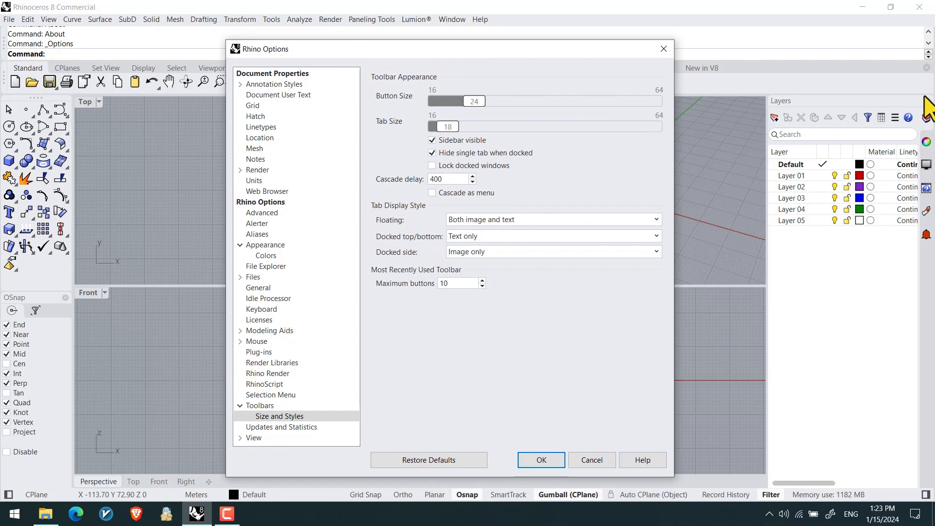
click(433, 165)
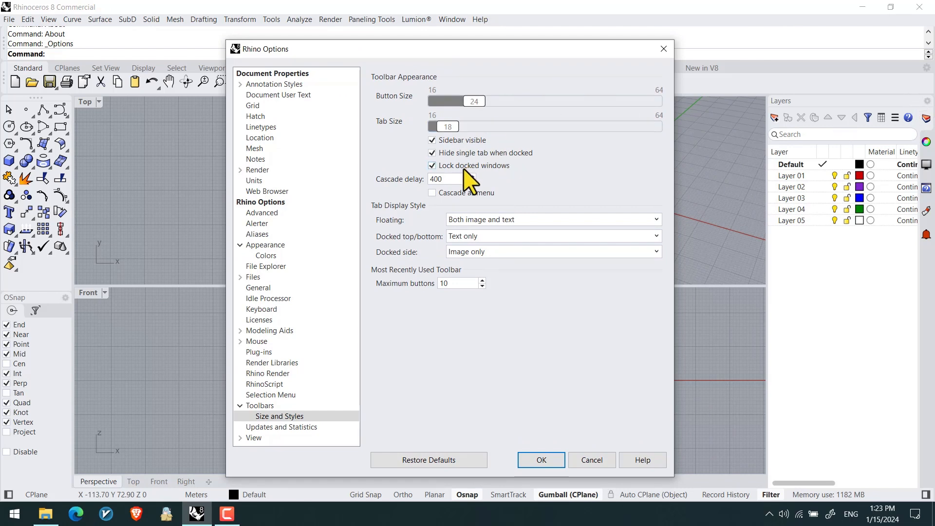
click(431, 165)
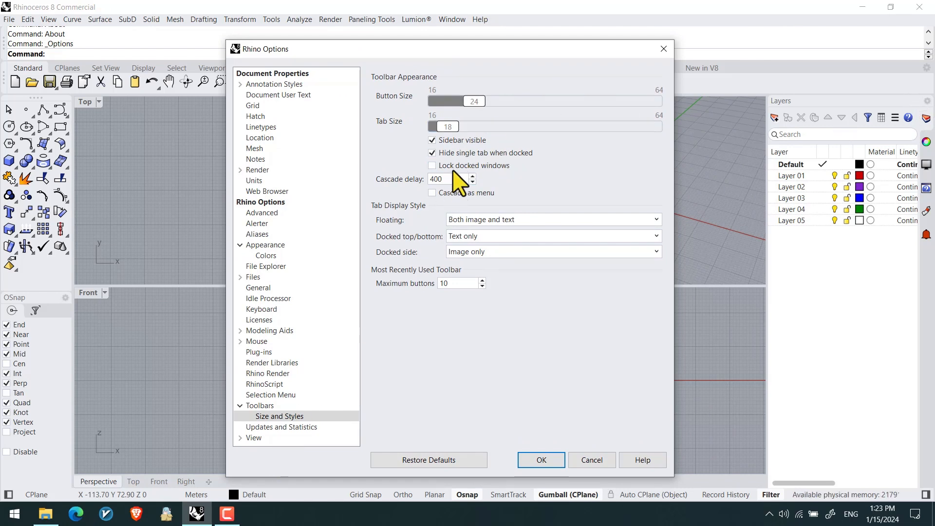
click(540, 460)
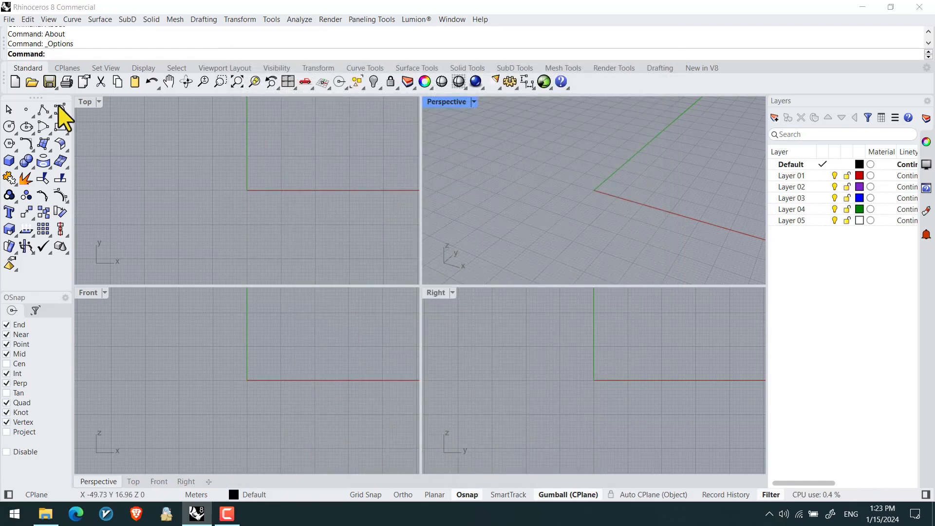
mouse_move(512, 93)
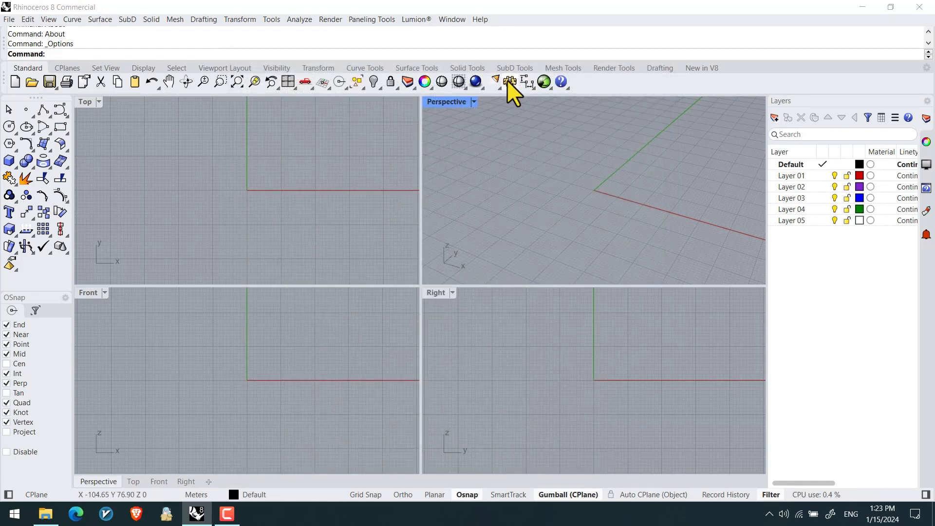
Reopen Options on the toolbar Size and Styles page with docked windows unlocked.
click(509, 82)
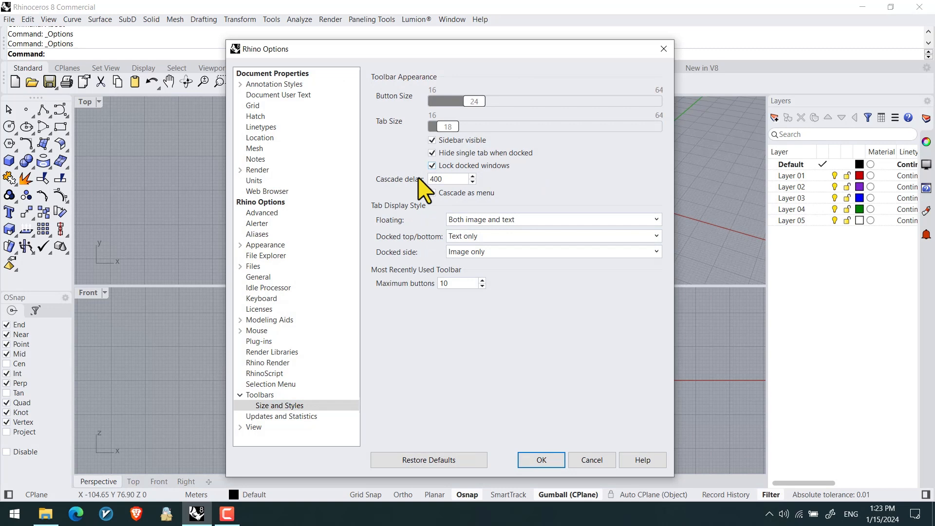
click(431, 165)
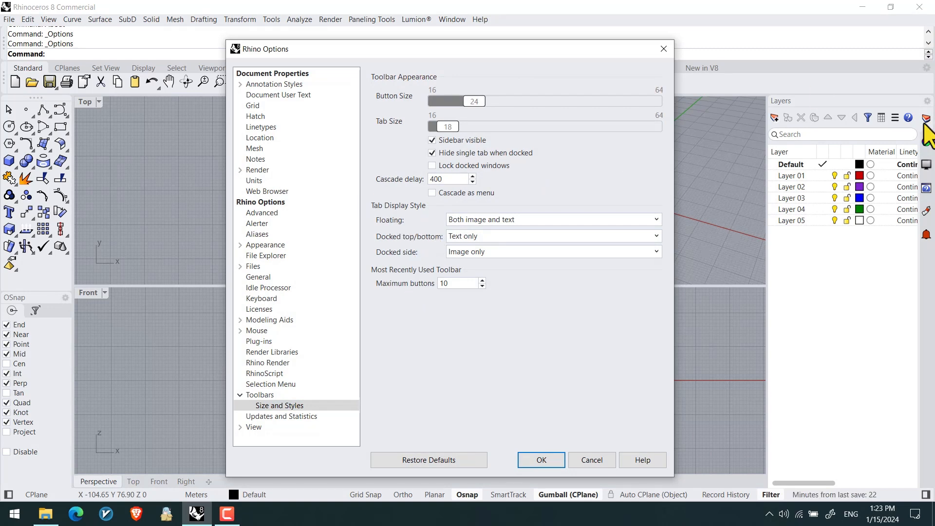
mouse_move(927, 211)
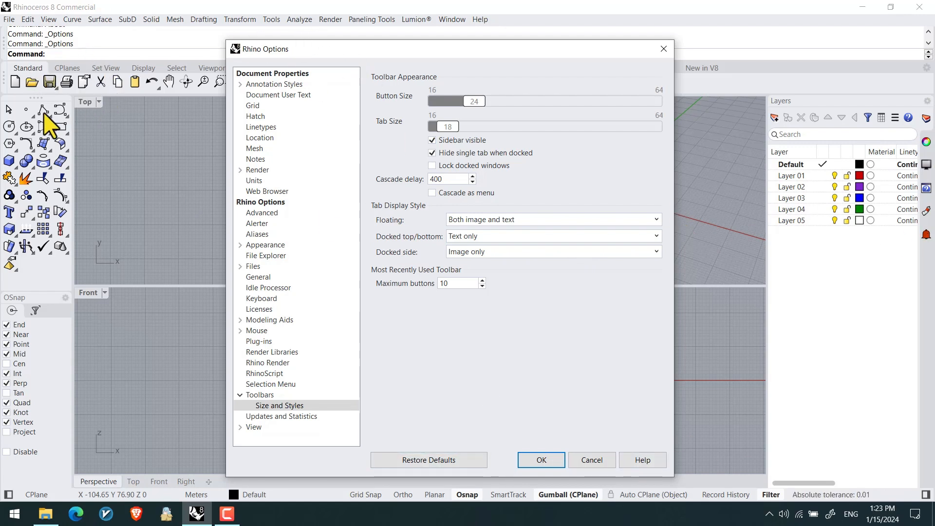
mouse_move(922, 248)
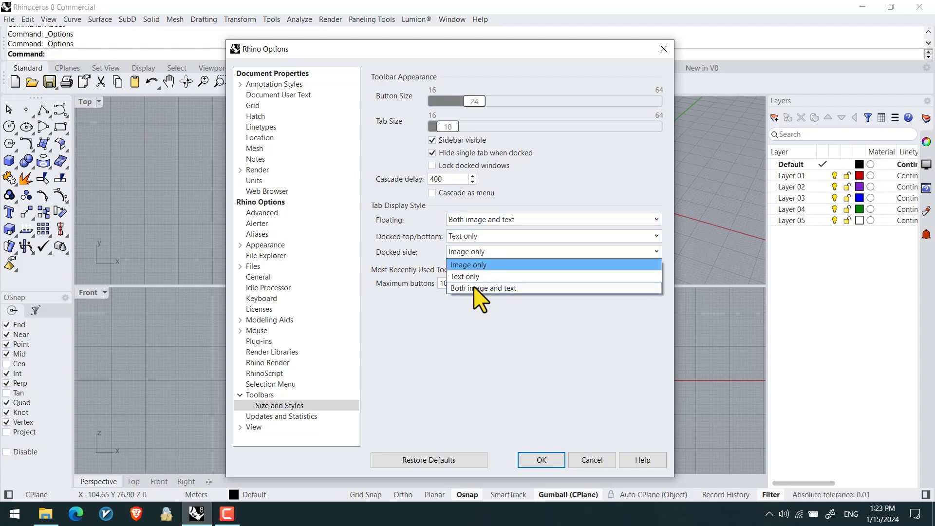
Set Docked side tabs to Both image and text, then to Text only.
click(485, 288)
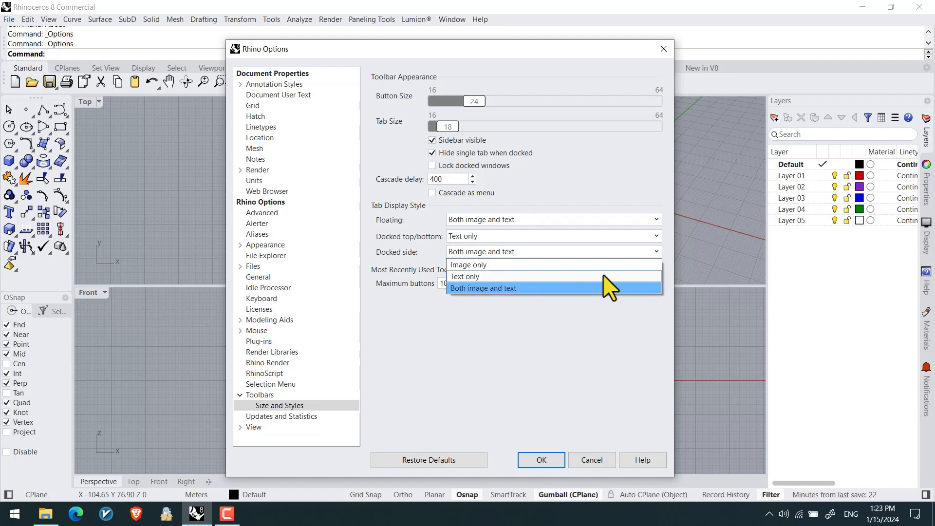
click(465, 276)
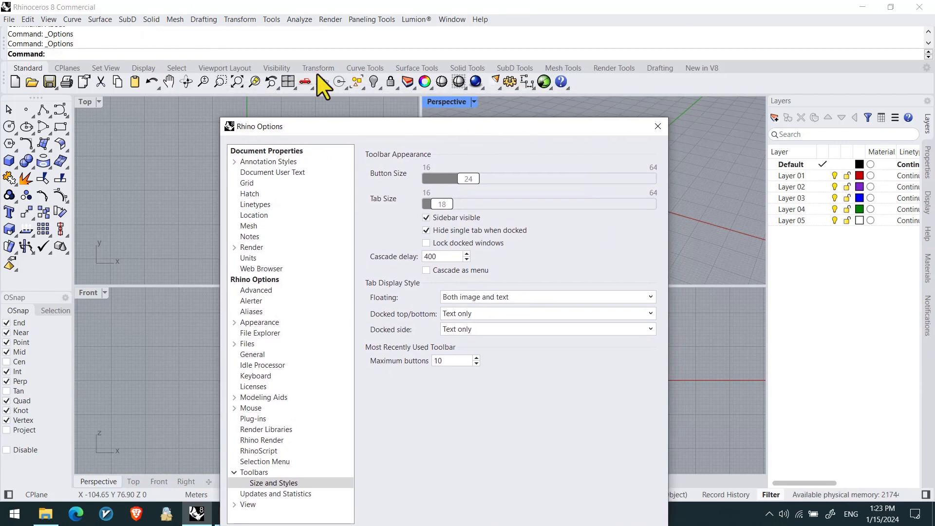
mouse_move(11, 243)
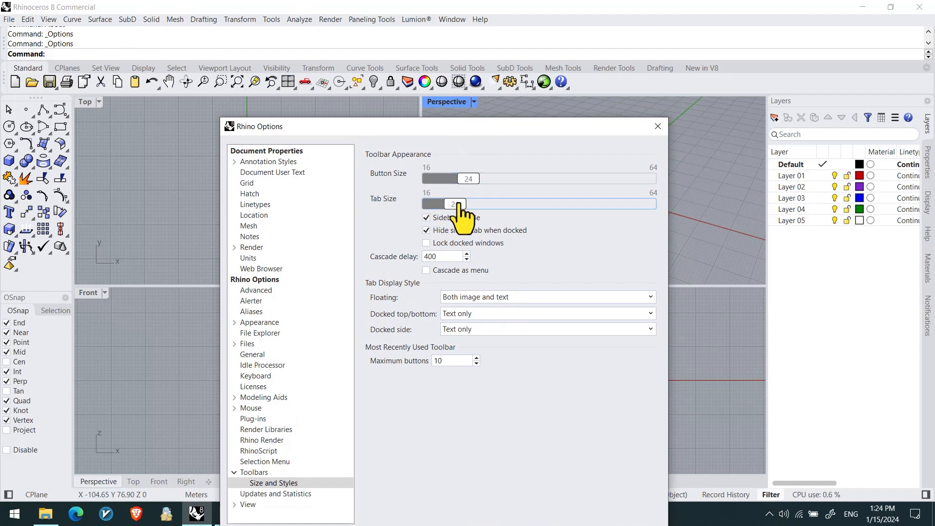
Reduce the toolbar Tab Size to 20 with the slider.
drag(453, 203, 468, 202)
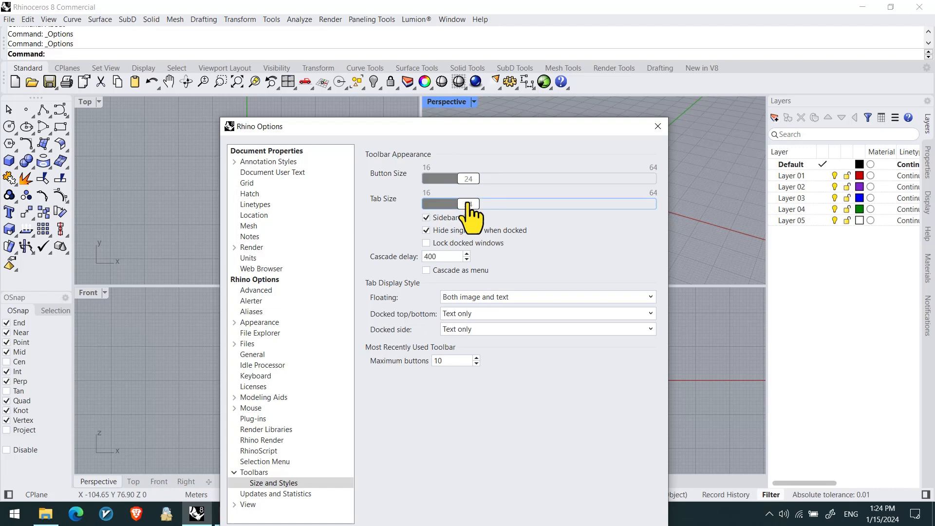
drag(471, 204, 463, 203)
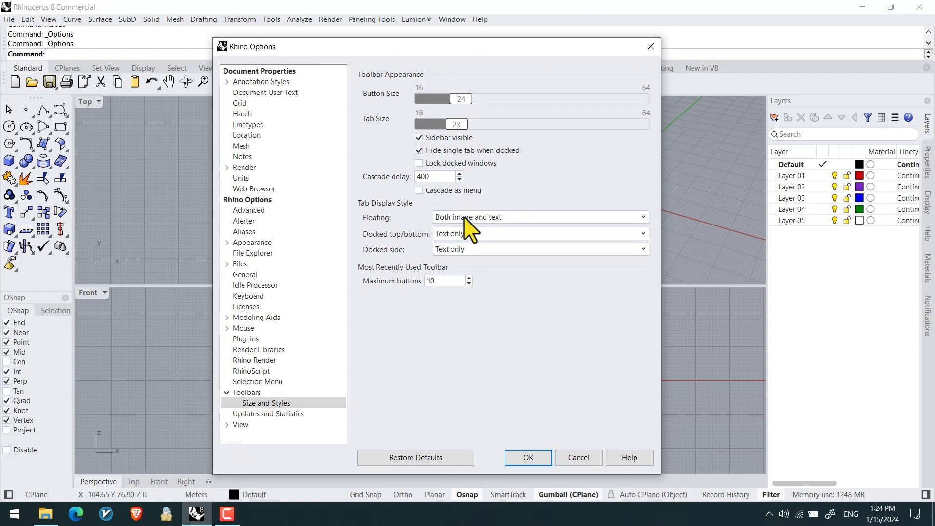
drag(456, 124, 492, 123)
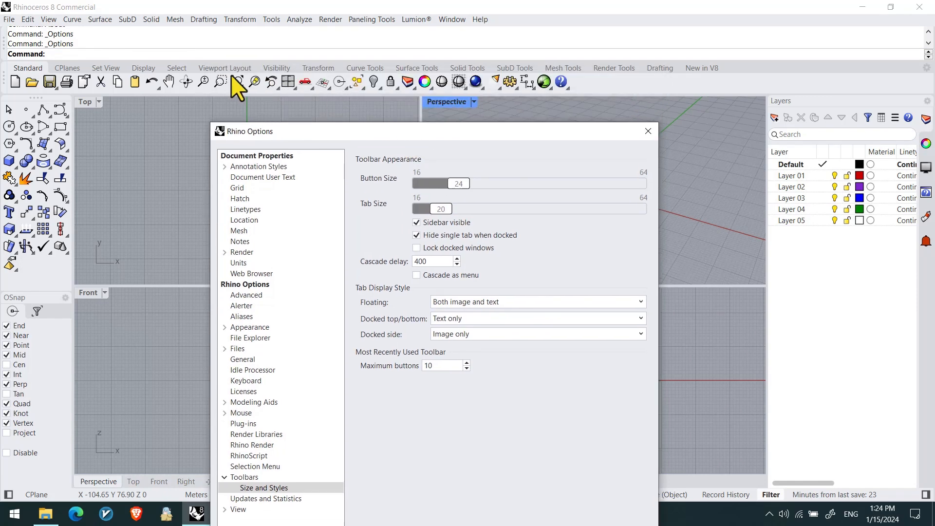
mouse_move(483, 200)
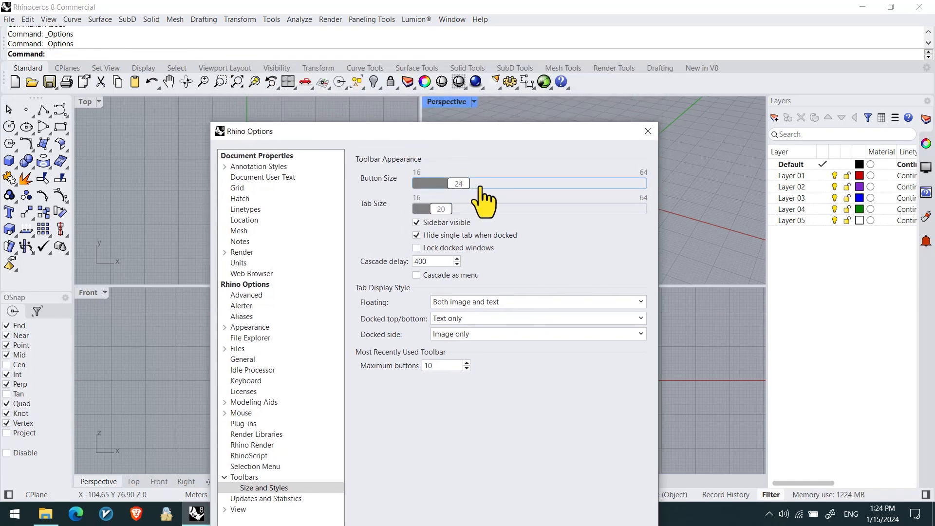
Test the Button Size slider, return it to 24, and confirm the changes.
drag(458, 183, 503, 183)
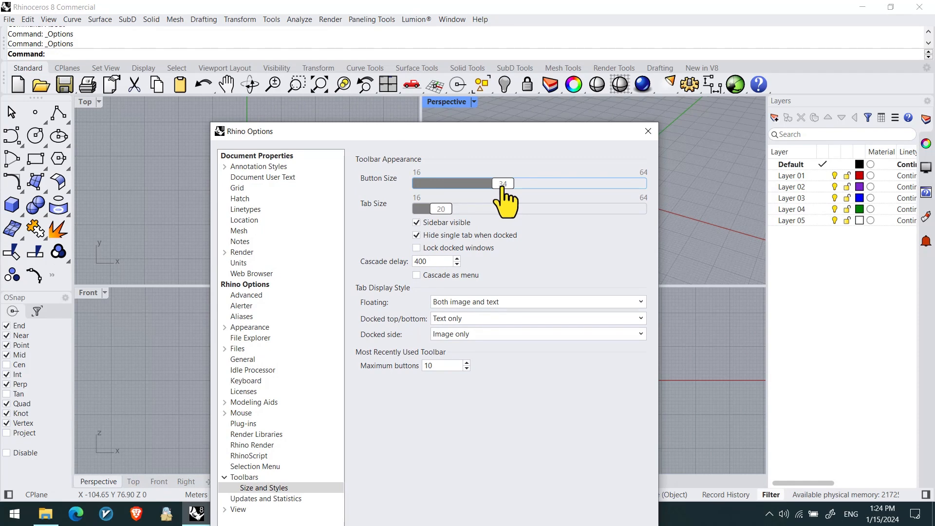
drag(503, 183, 467, 183)
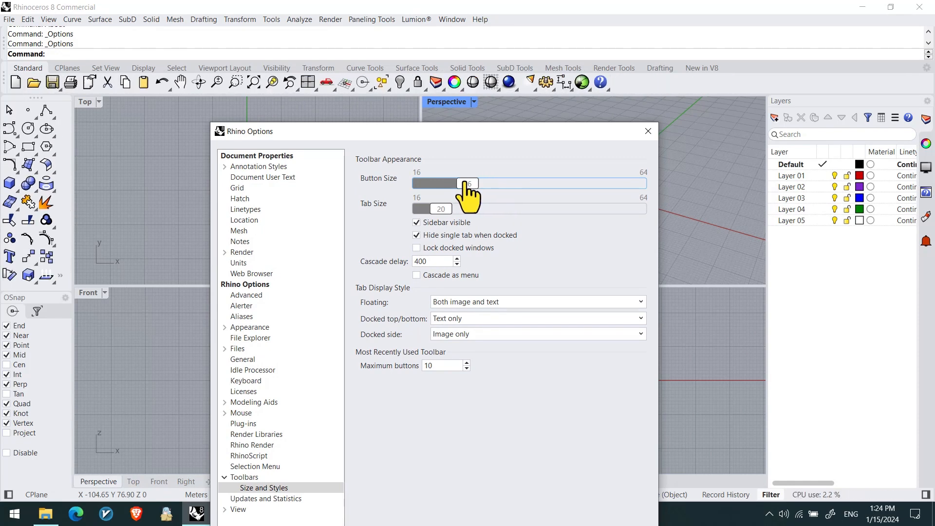
drag(469, 183, 462, 183)
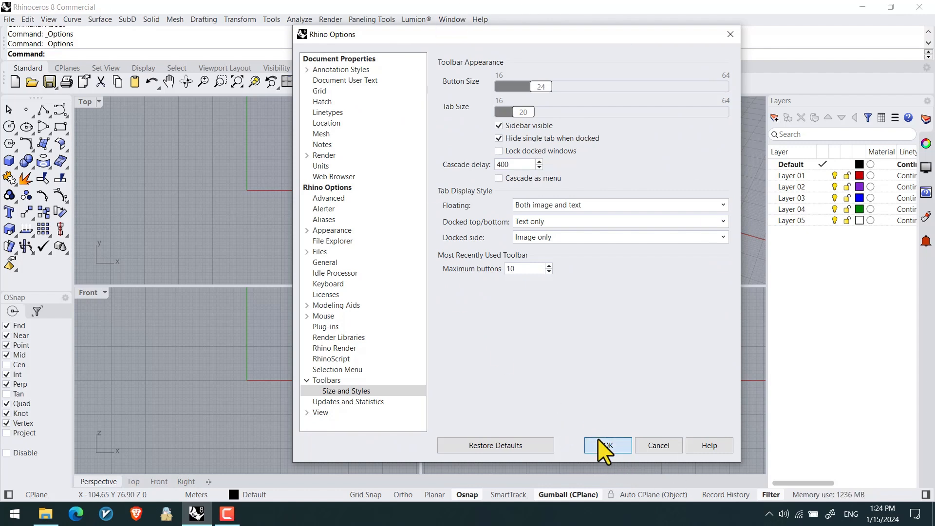
click(333, 229)
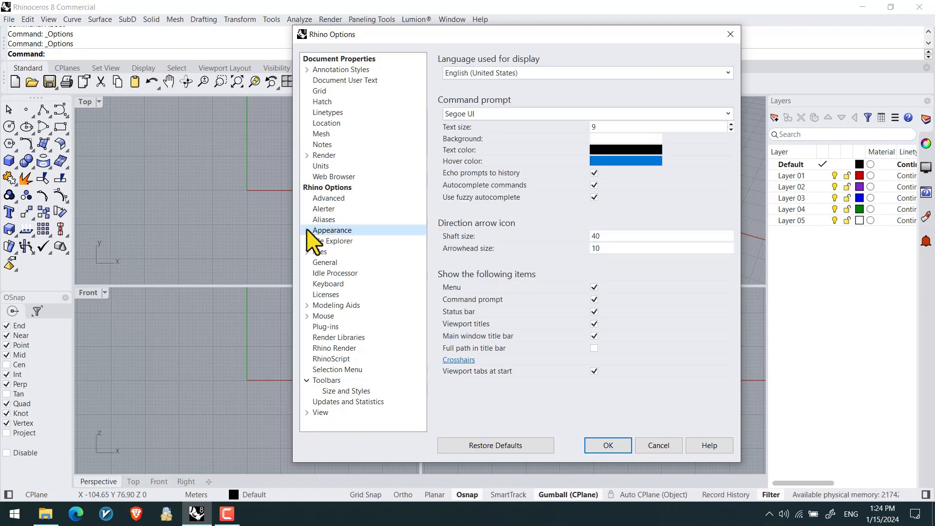
In Appearance > Colors, switch the interface to the Dark color scheme.
click(331, 230)
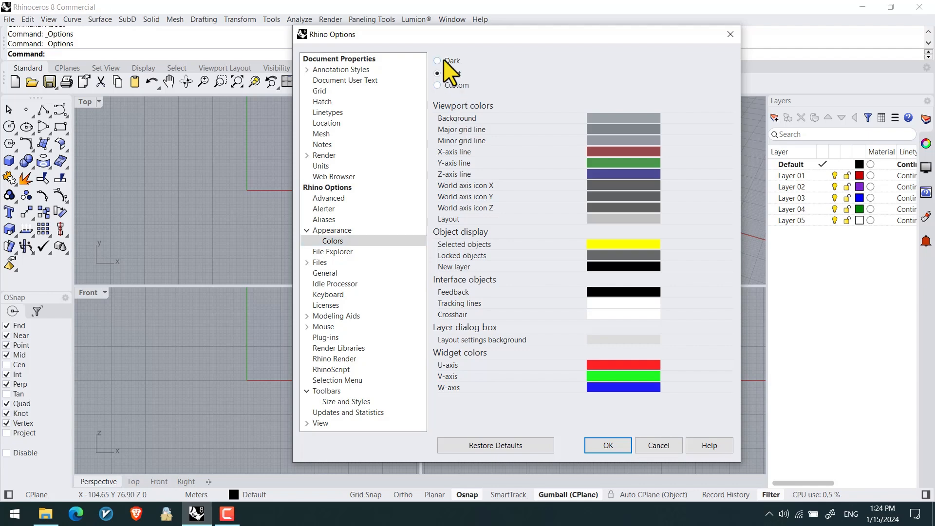
click(437, 60)
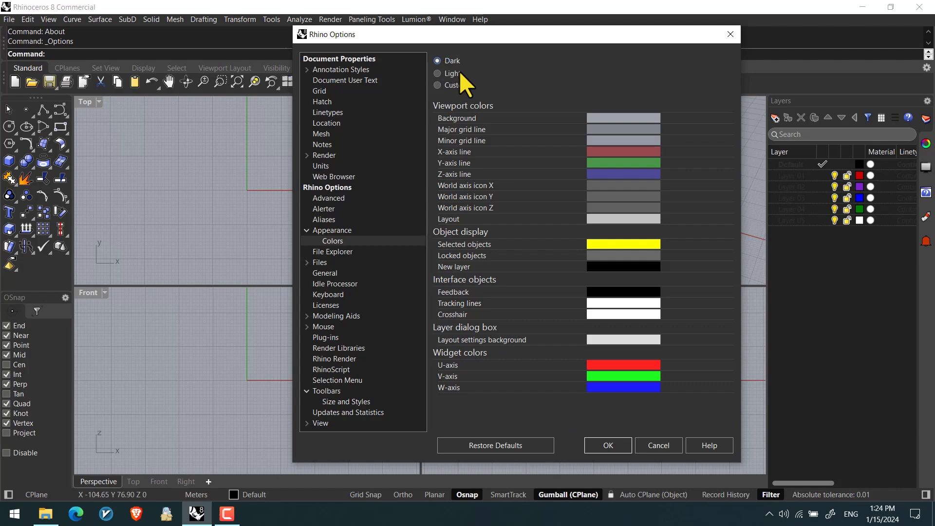
click(438, 60)
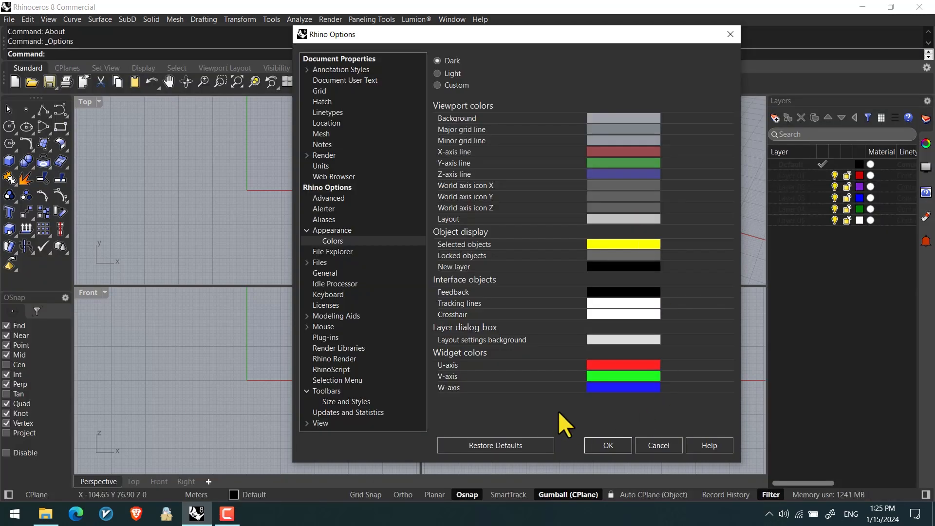
mouse_move(520, 95)
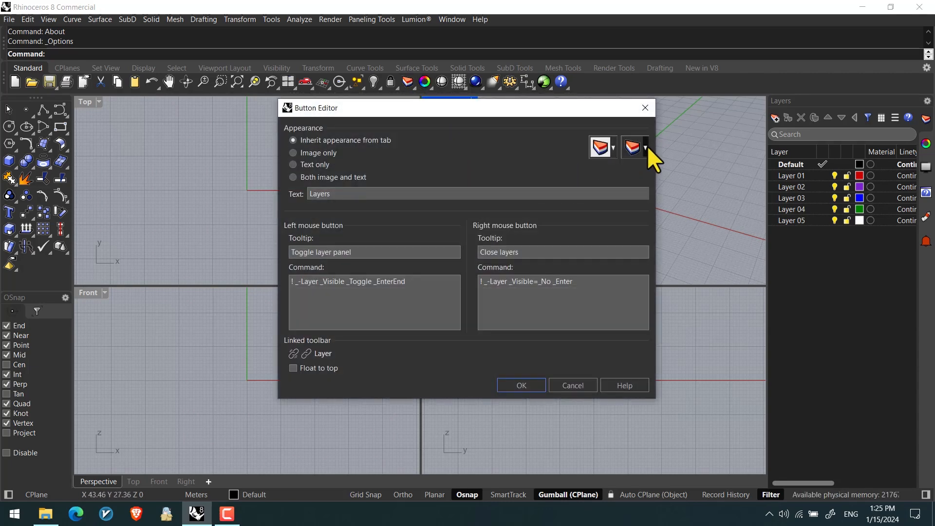
Choose 'Use a different image' for the dark-mode button image and leave the image editor.
click(634, 147)
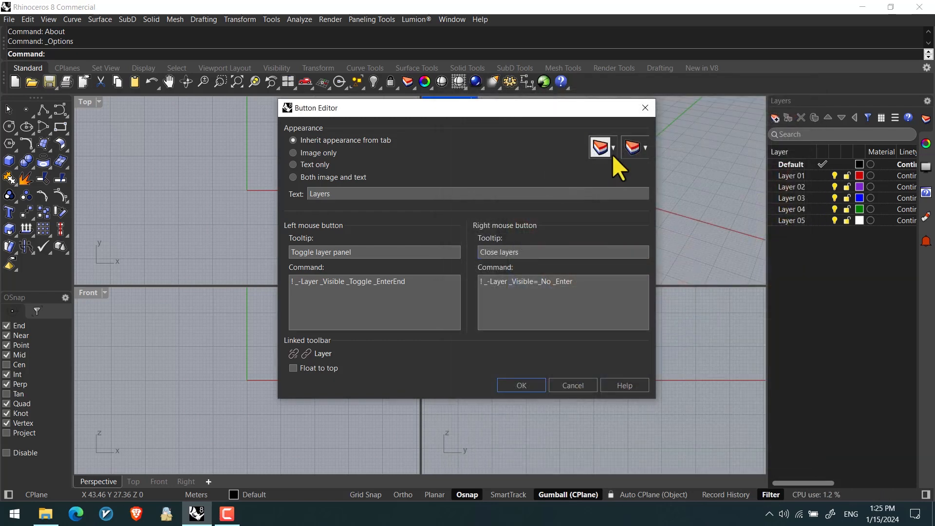
click(645, 147)
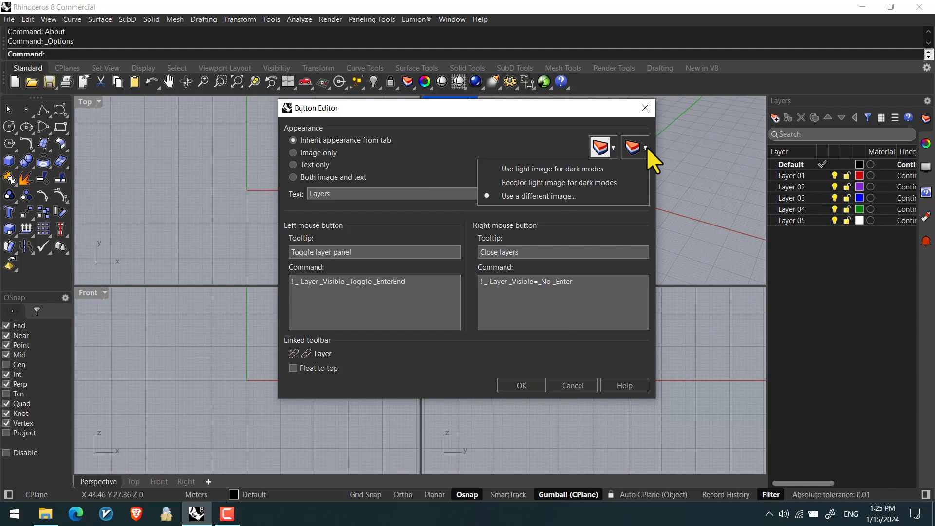
click(542, 196)
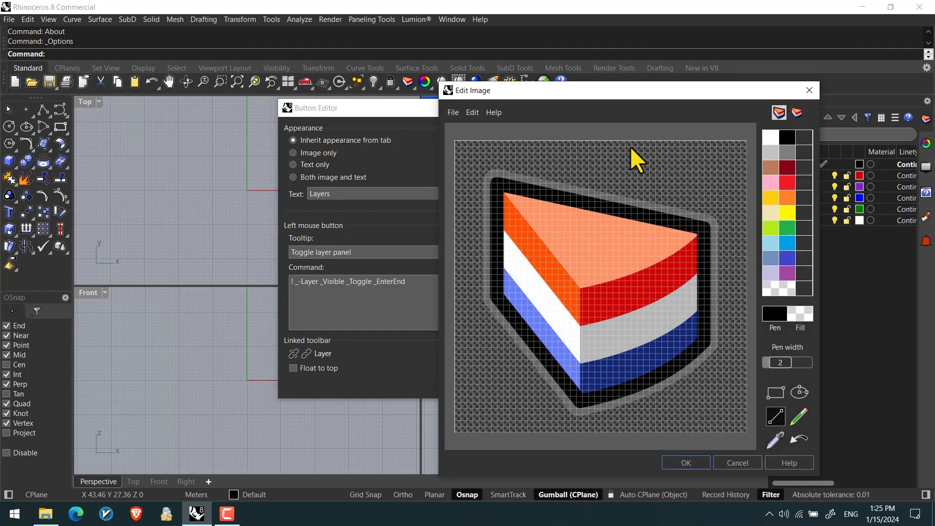
click(737, 462)
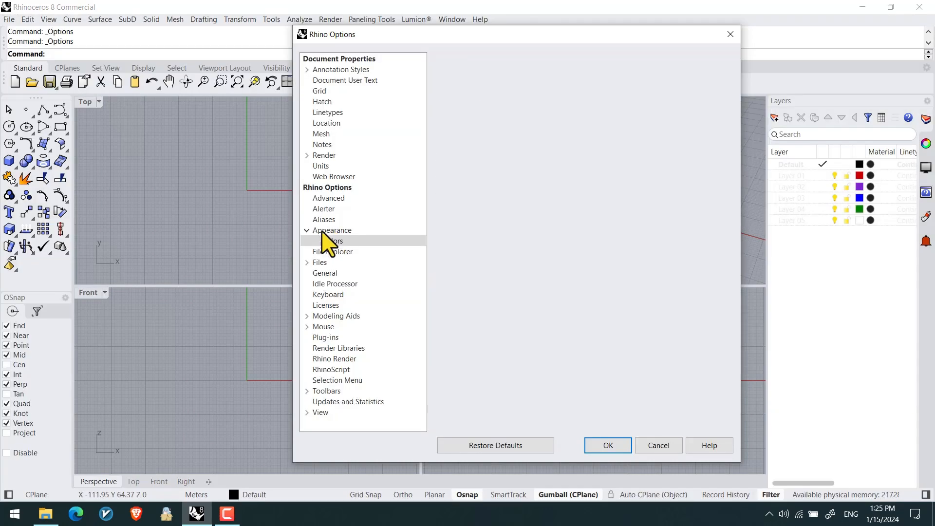
Review the Appearance 'Show the following items' checkboxes (command prompt, status bar) and accept with OK.
click(332, 230)
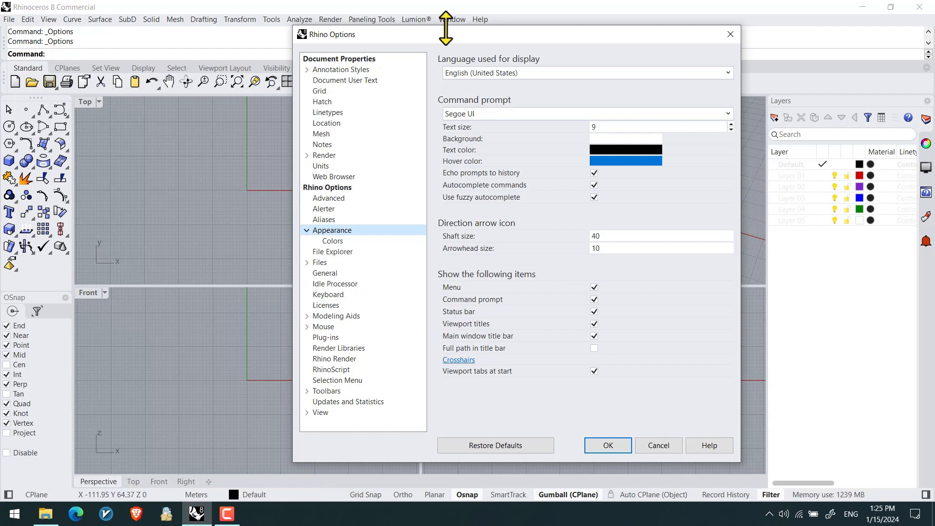
mouse_move(467, 318)
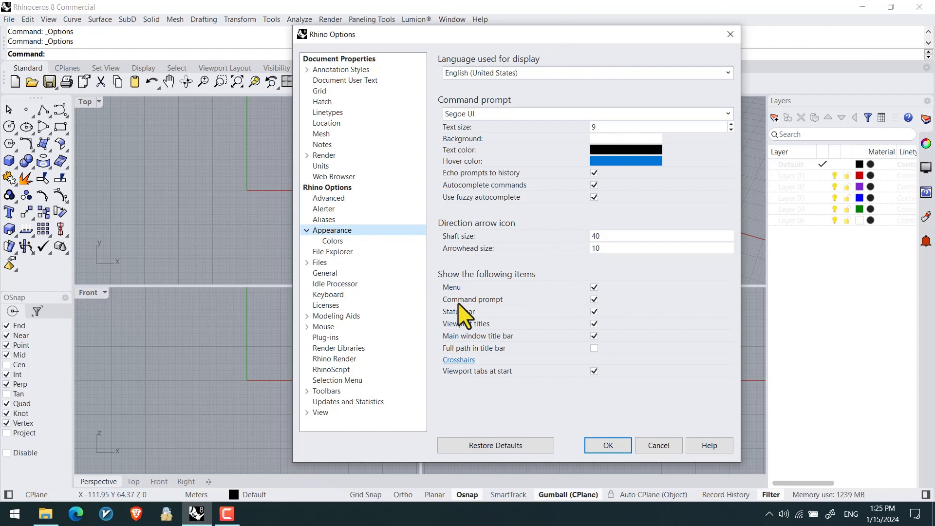
click(594, 299)
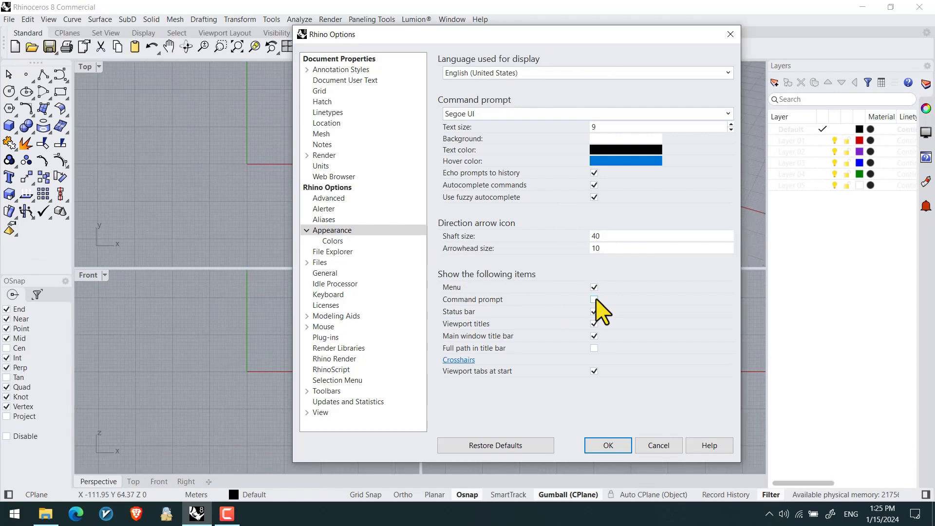
click(594, 299)
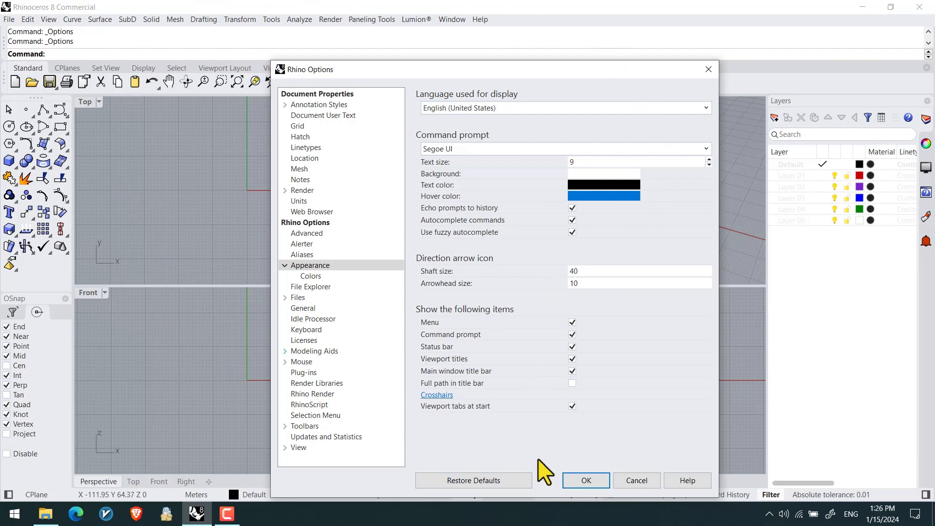
click(584, 480)
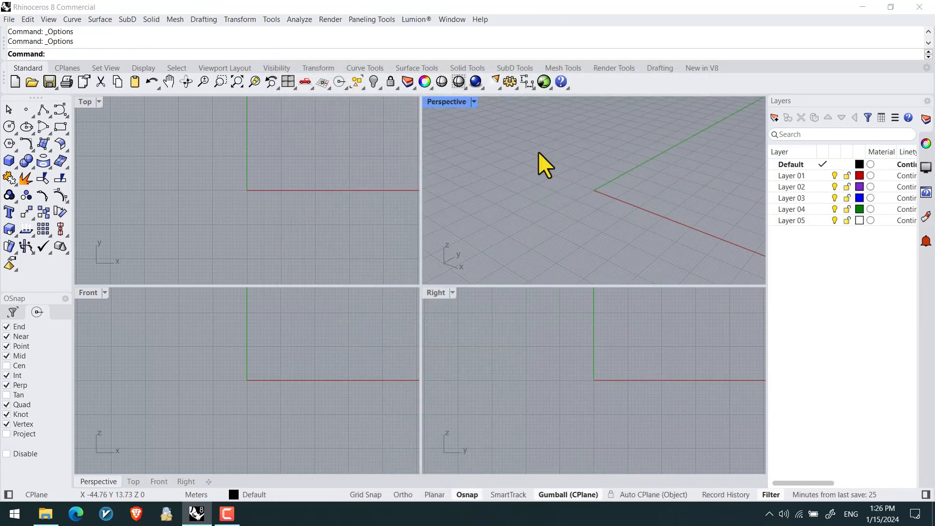
Run the Containers command from the command prompt to list containers, toolbars and panels.
text(Contour)
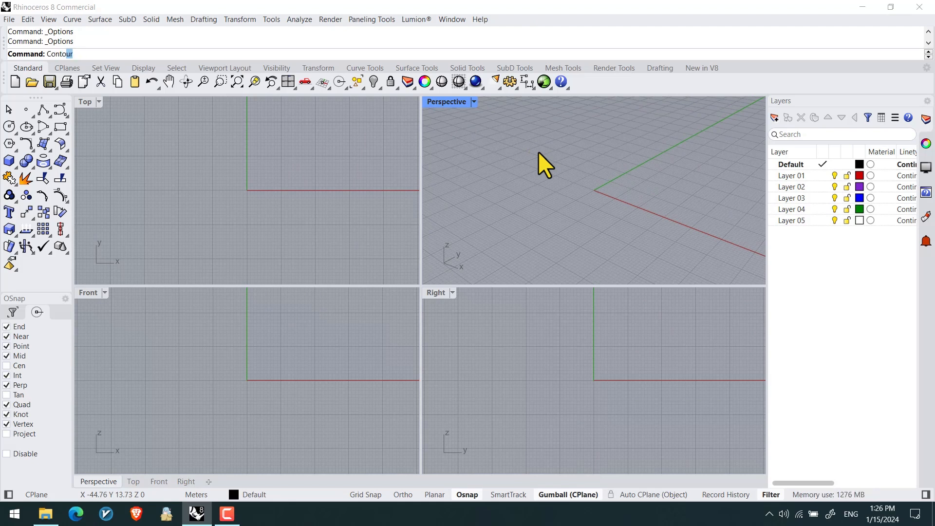
text(Containers)
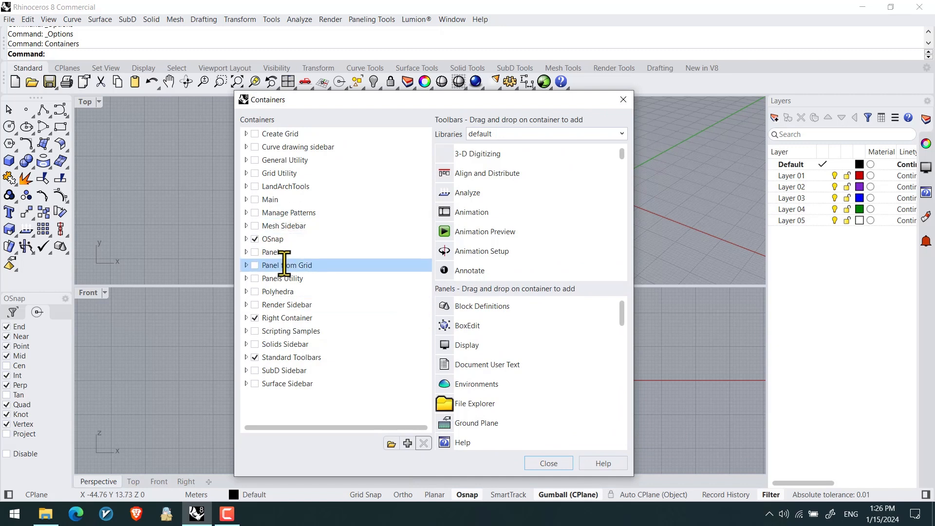
Expand the Standard Toolbars container and show the added Layout toolbar tab.
click(291, 331)
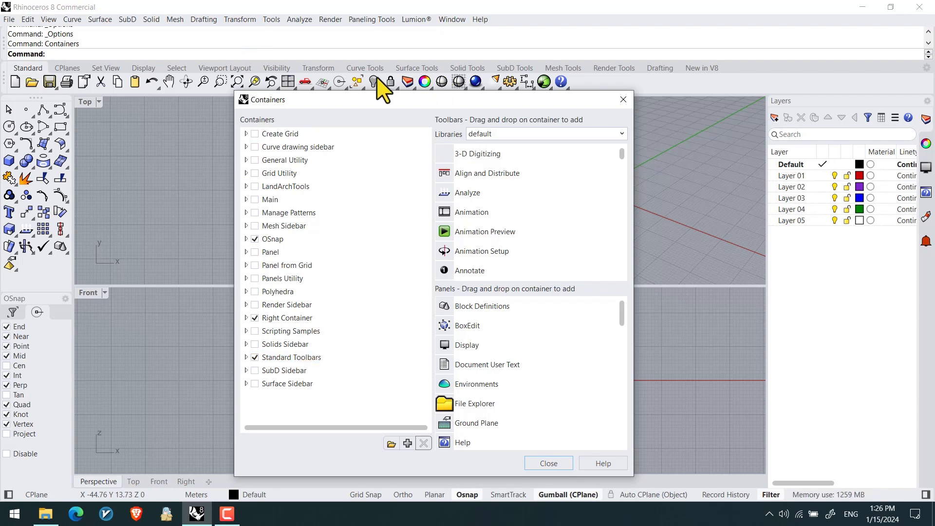
click(292, 357)
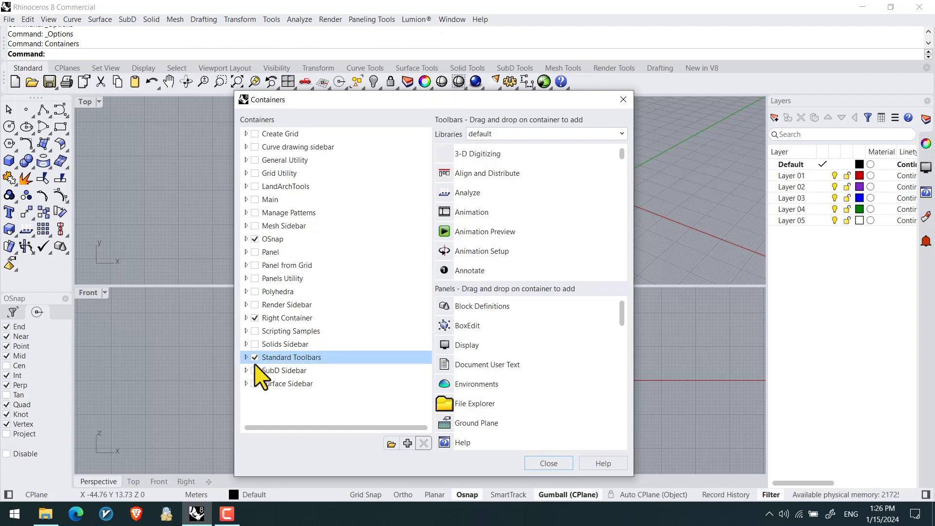
click(246, 358)
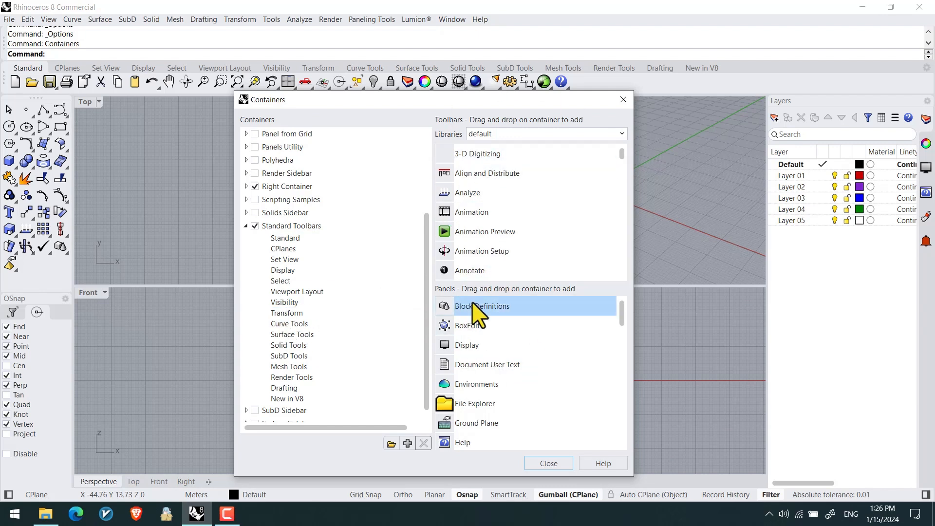
mouse_move(477, 263)
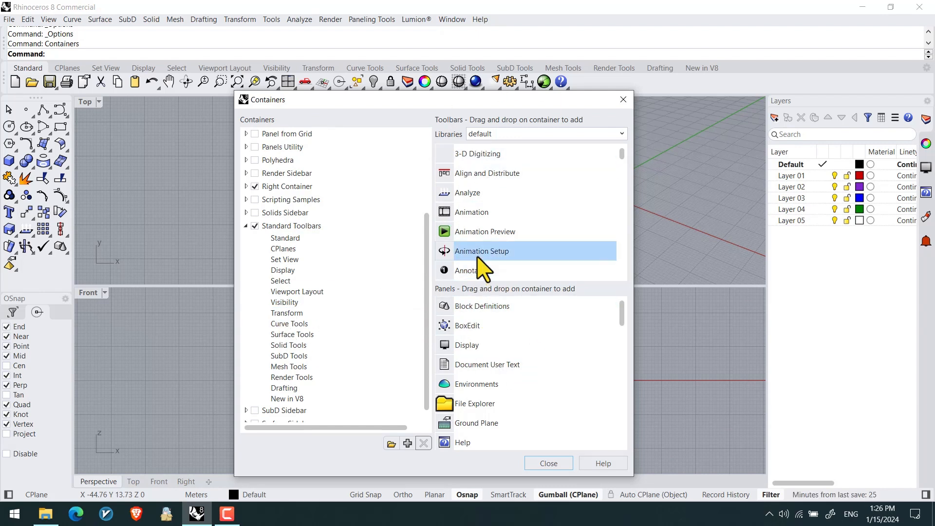
mouse_move(489, 224)
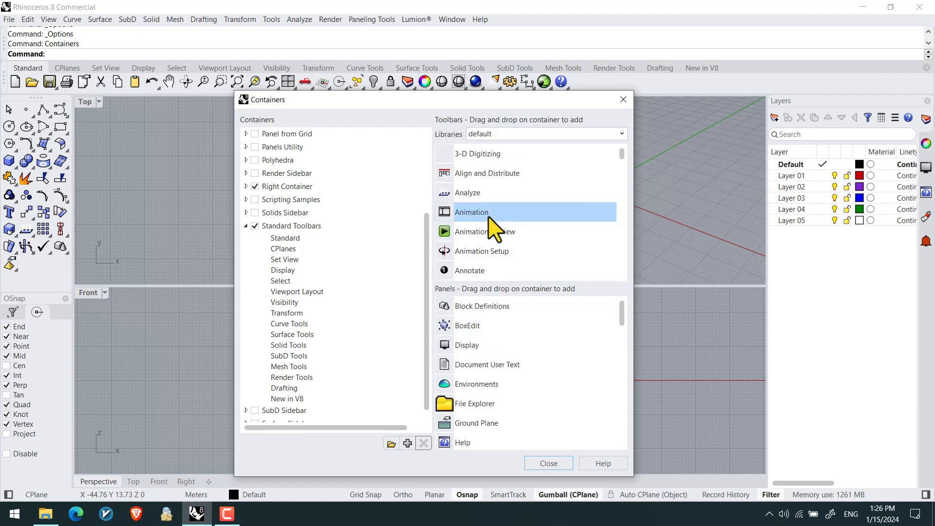
mouse_move(463, 273)
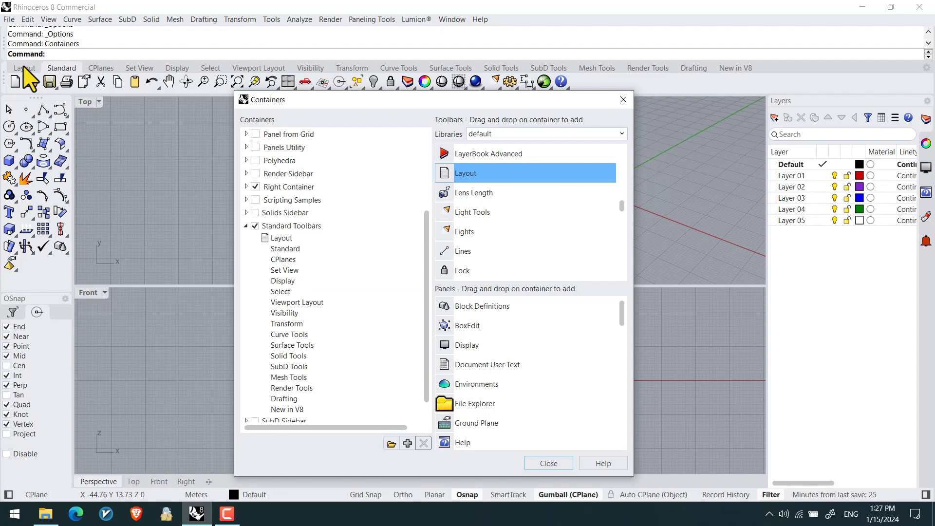
click(280, 237)
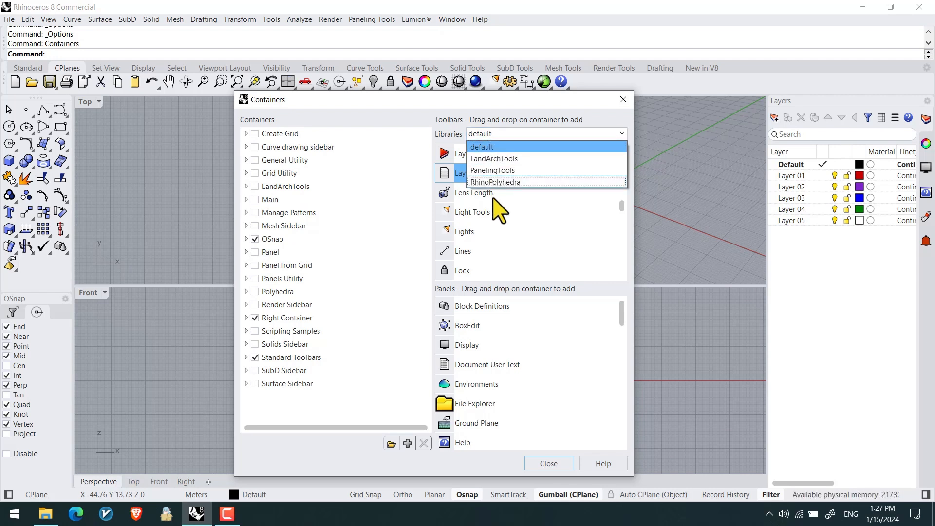
mouse_move(492, 174)
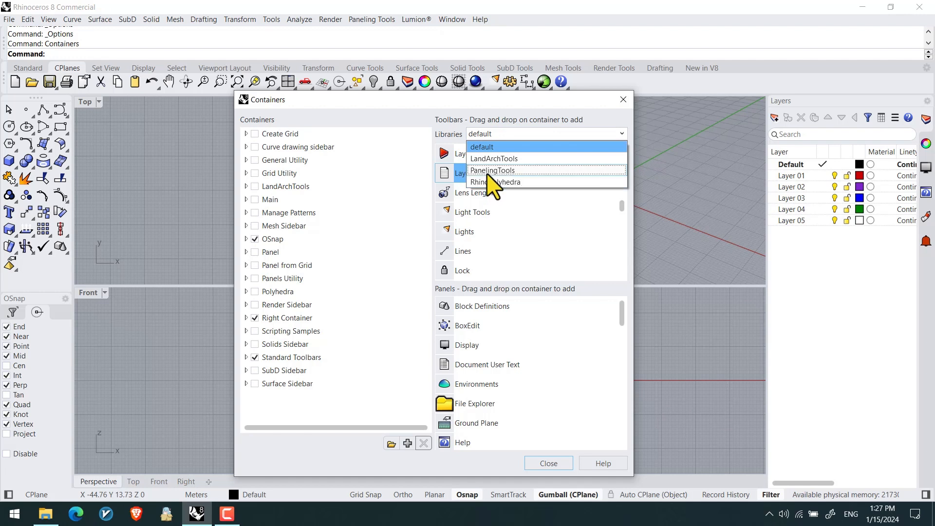
click(491, 170)
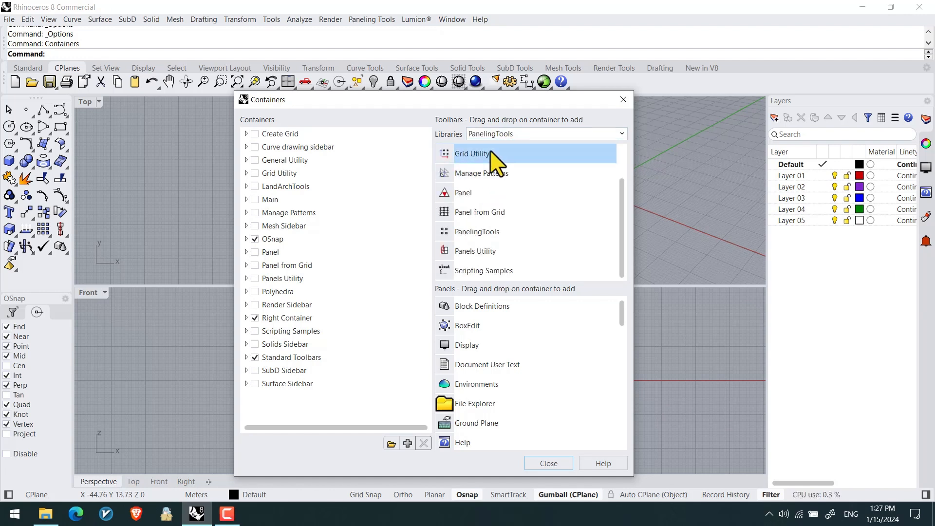
mouse_move(694, 73)
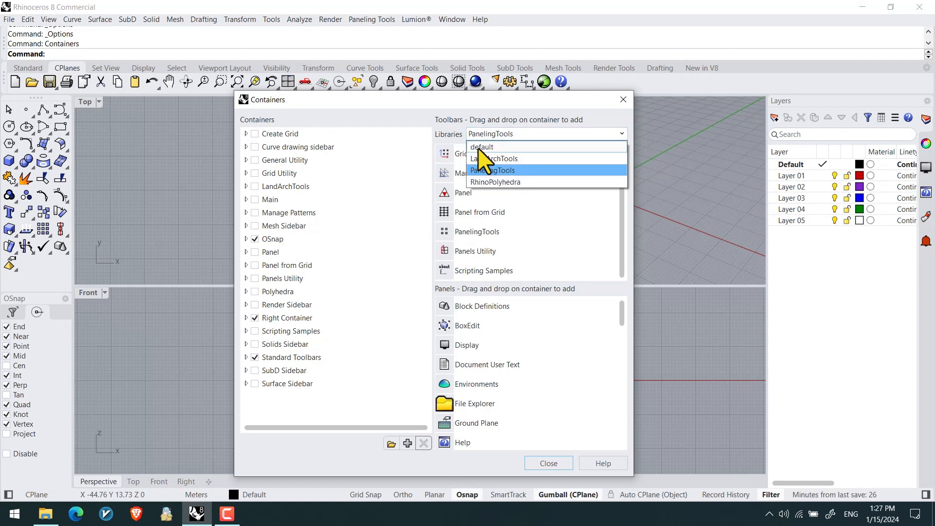
click(480, 147)
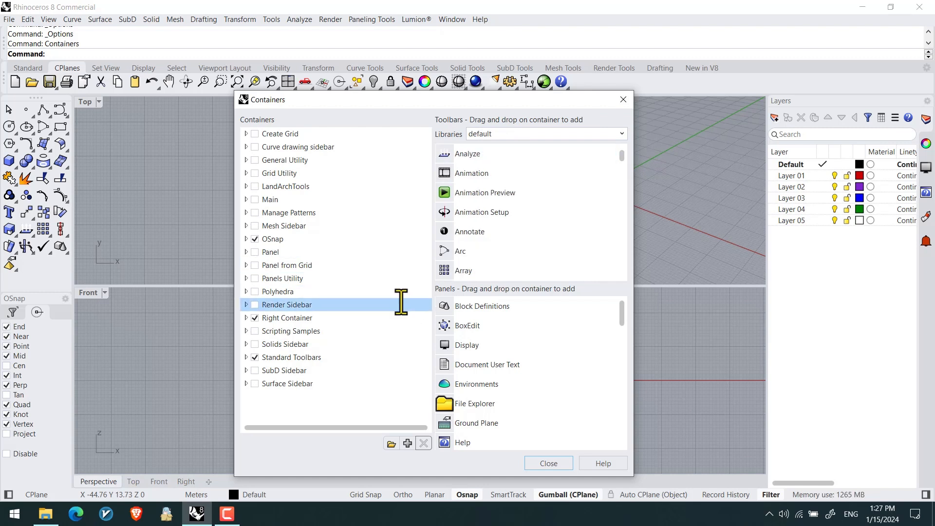
Expand and collapse the OSnap and Right Container entries to inspect their contents.
click(273, 239)
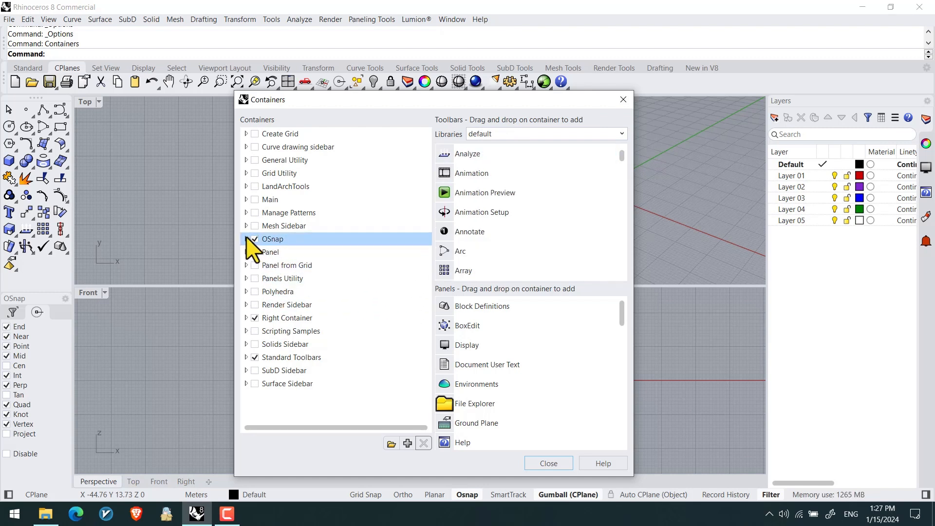
click(247, 239)
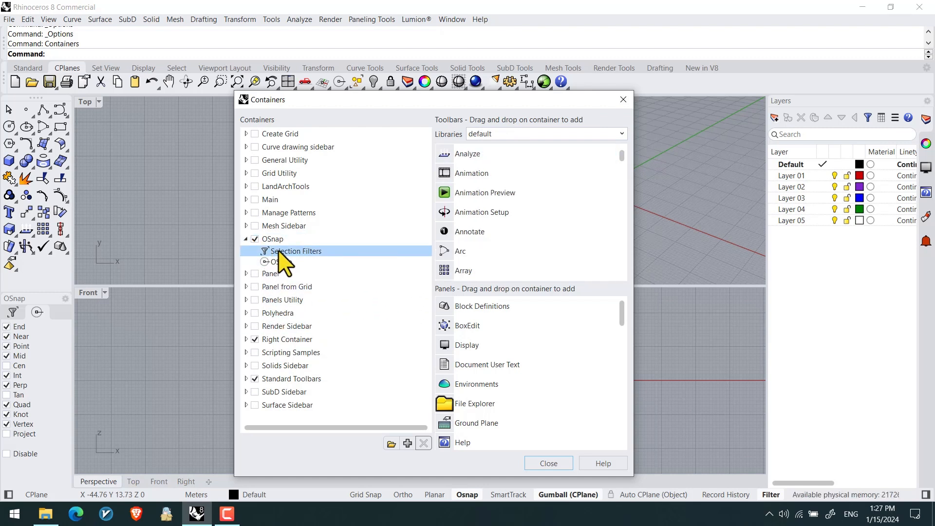
click(273, 238)
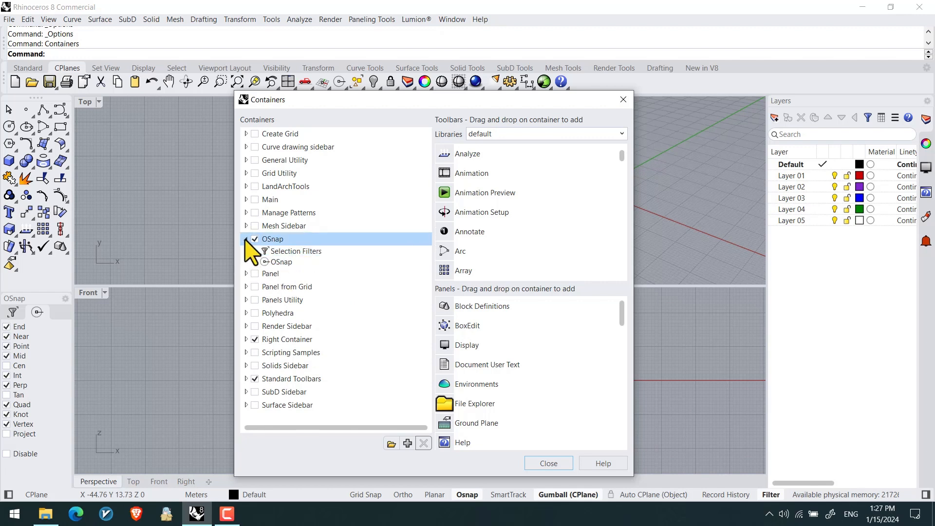
click(245, 239)
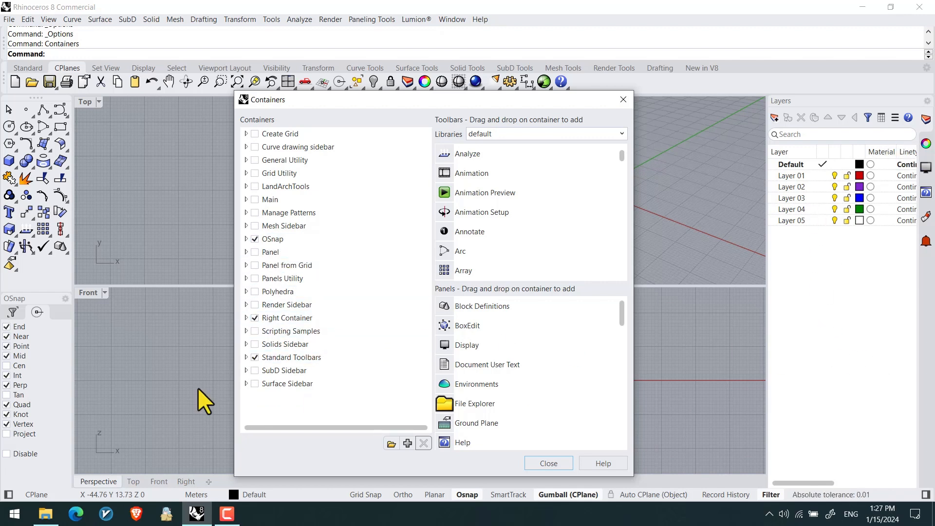
click(246, 318)
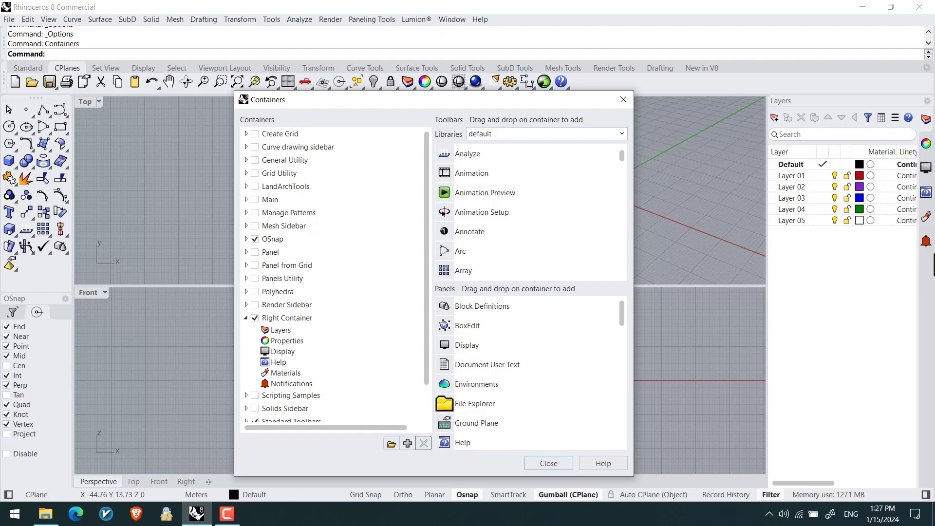
click(287, 318)
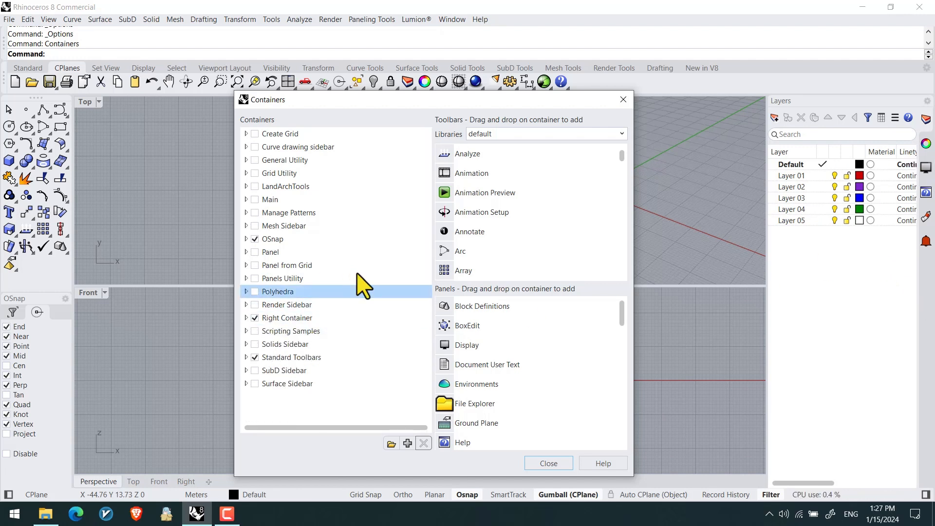
Select the Polyhedra container and close the Containers dialog.
click(280, 173)
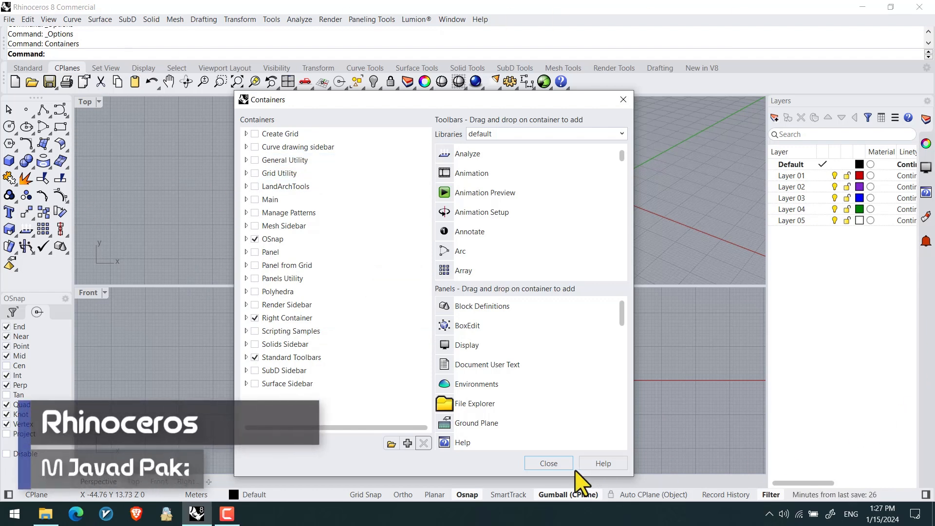
mouse_move(343, 17)
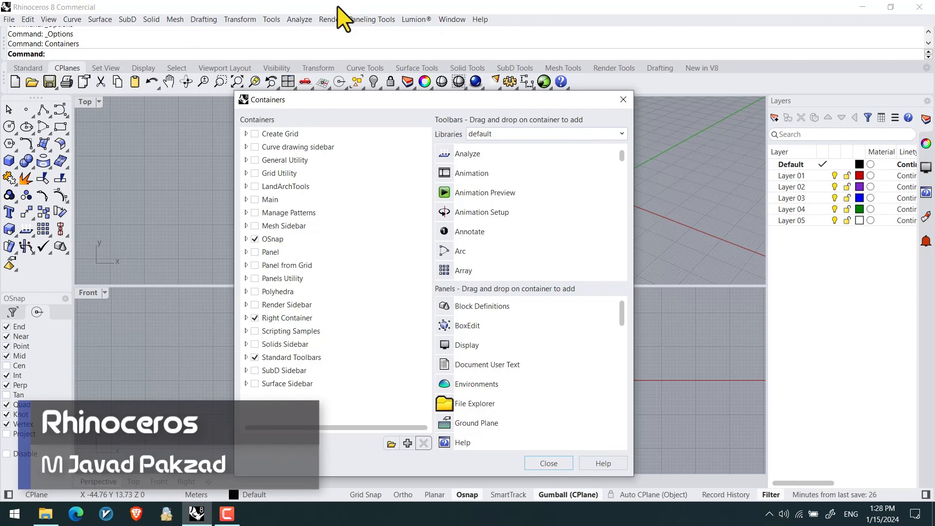
mouse_move(534, 442)
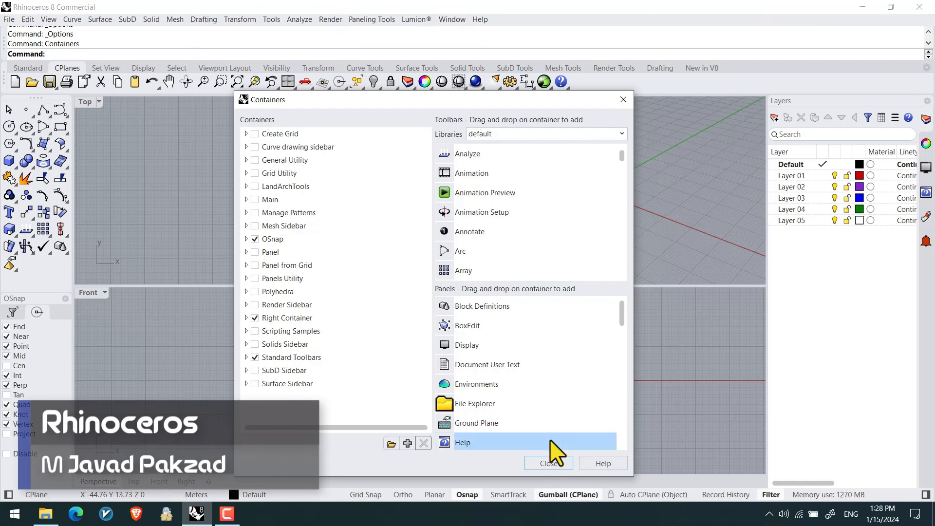
click(548, 462)
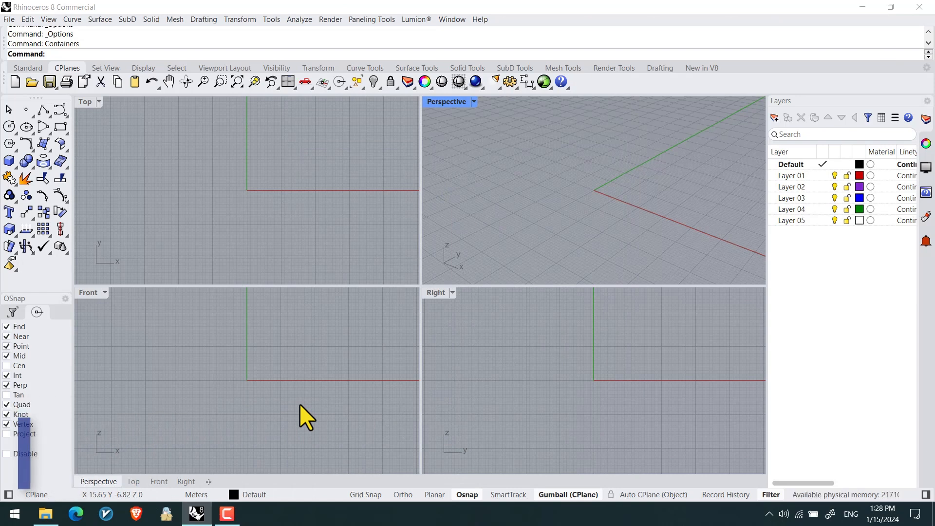